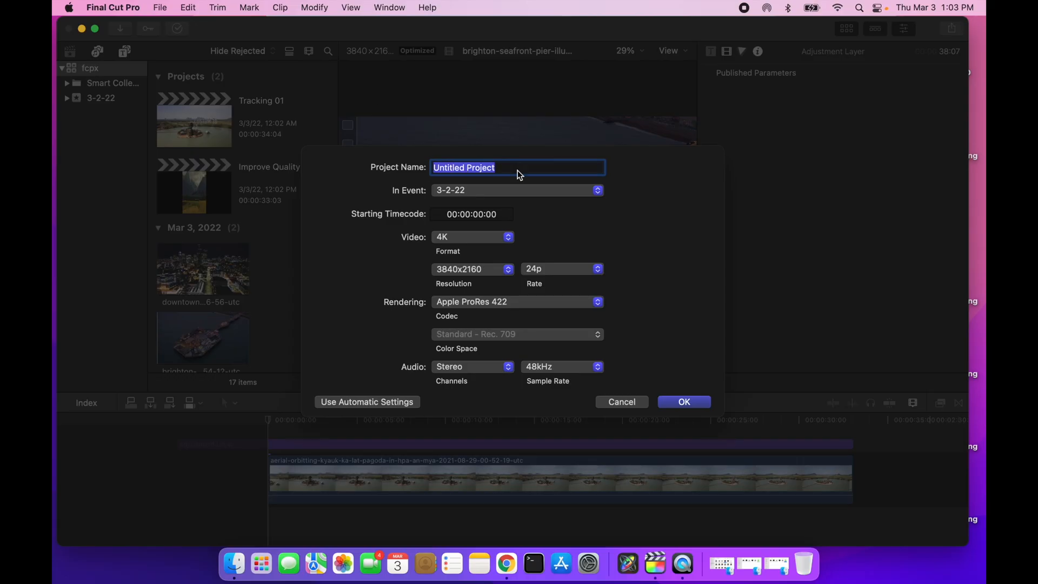
# Create a 4K 24p project named 'Logo Animation' in the 3-2-22 event.
pyautogui.write('Logo')
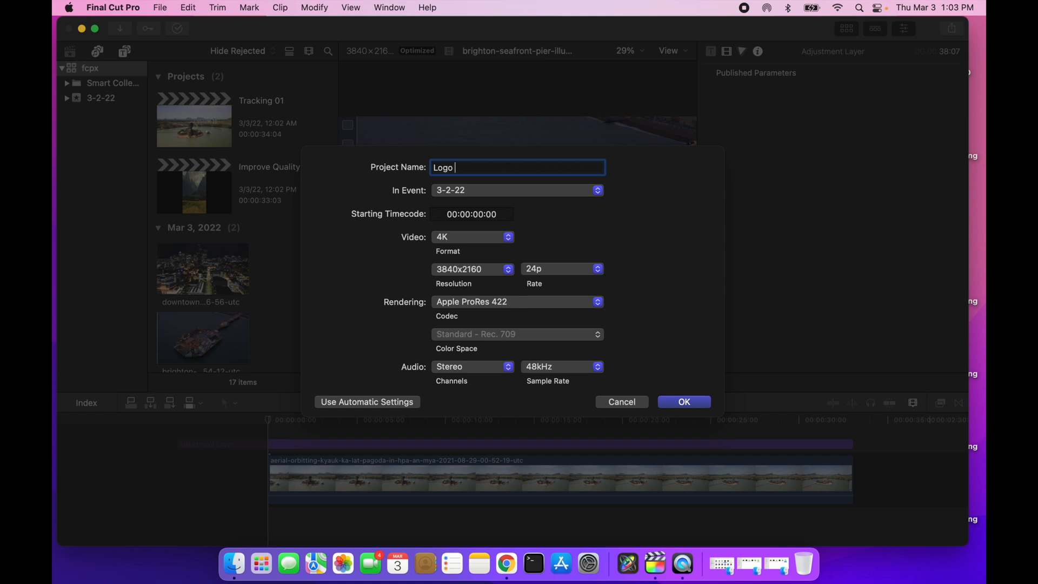
pyautogui.write('Animation')
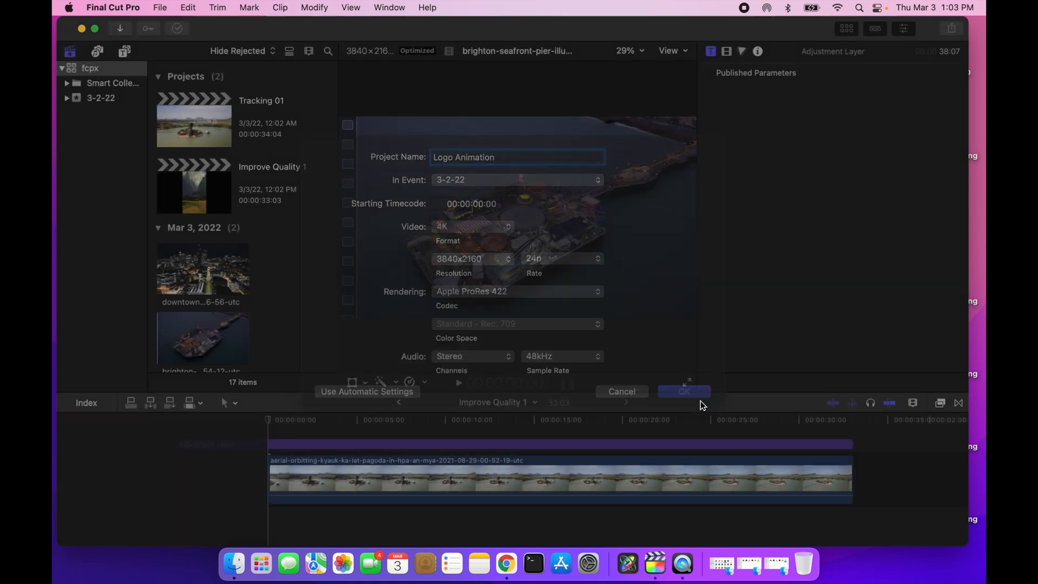
pyautogui.click(683, 392)
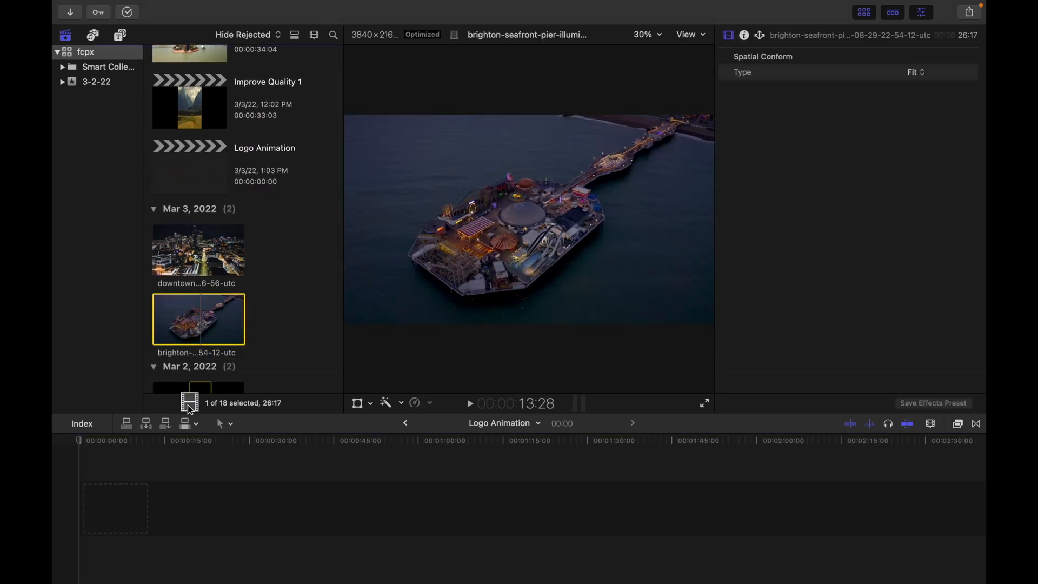
# Add the Brighton pier drone clip to the timeline, conformed to Fit, and hide the browser.
pyautogui.moveTo(198, 319); pyautogui.dragTo(153, 507)
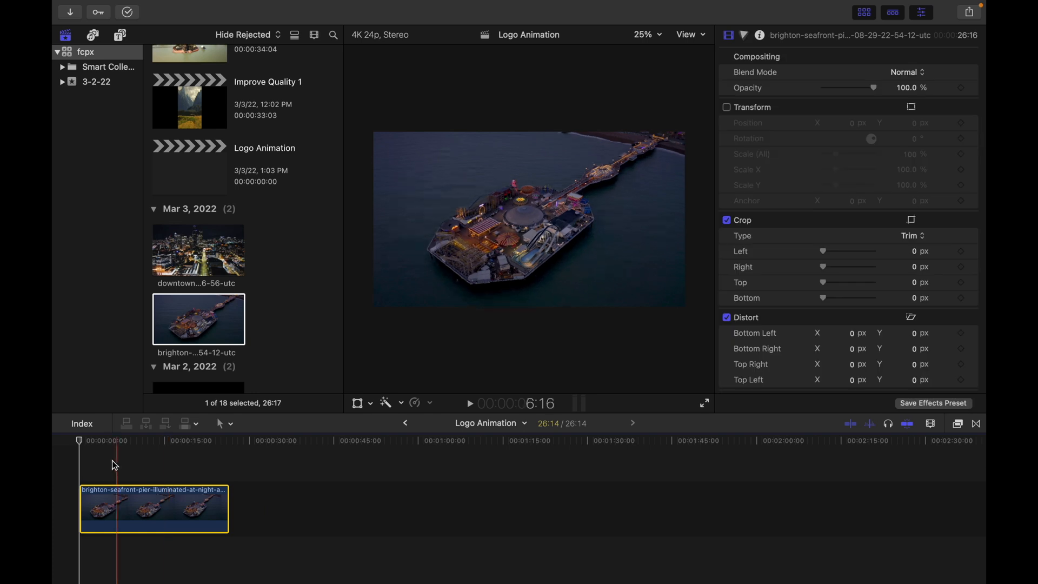
pyautogui.click(142, 440)
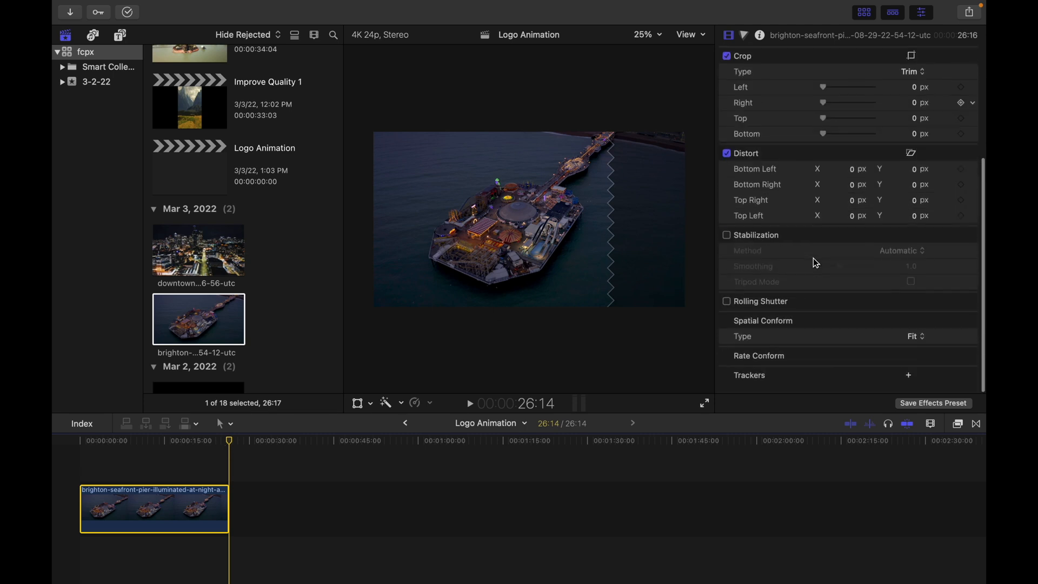
pyautogui.click(915, 336)
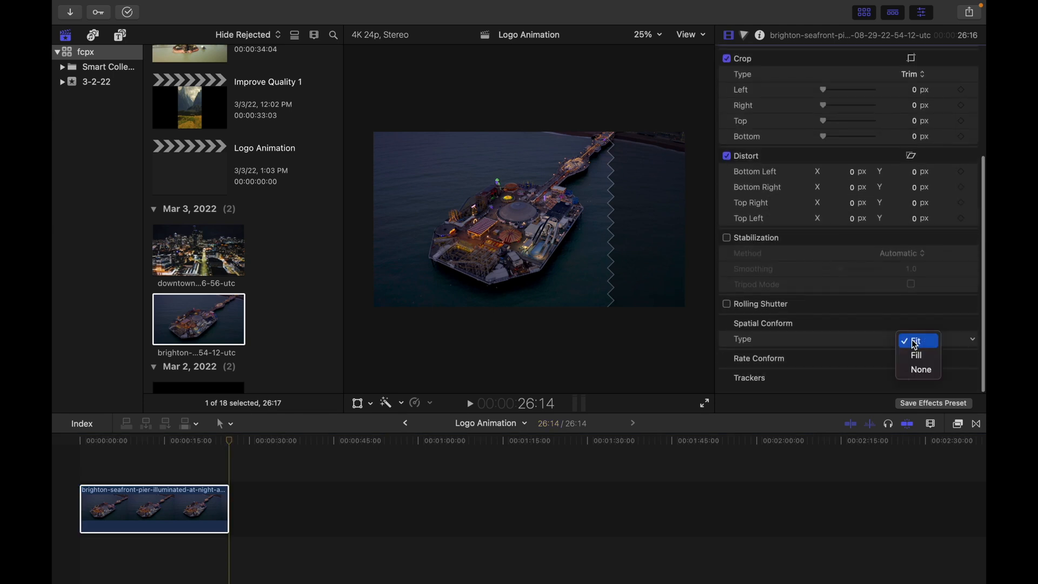
pyautogui.click(916, 354)
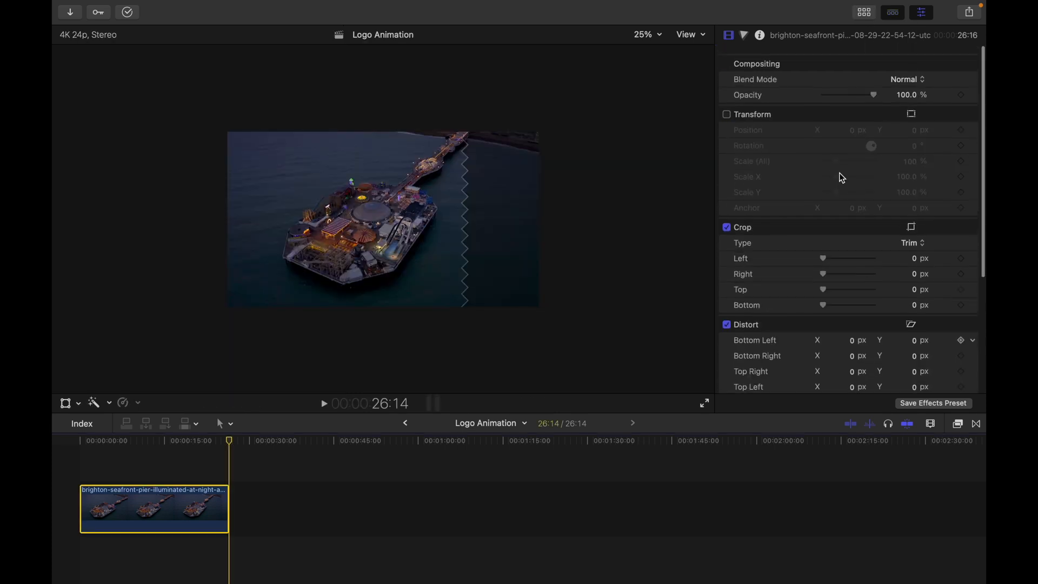
pyautogui.click(469, 440)
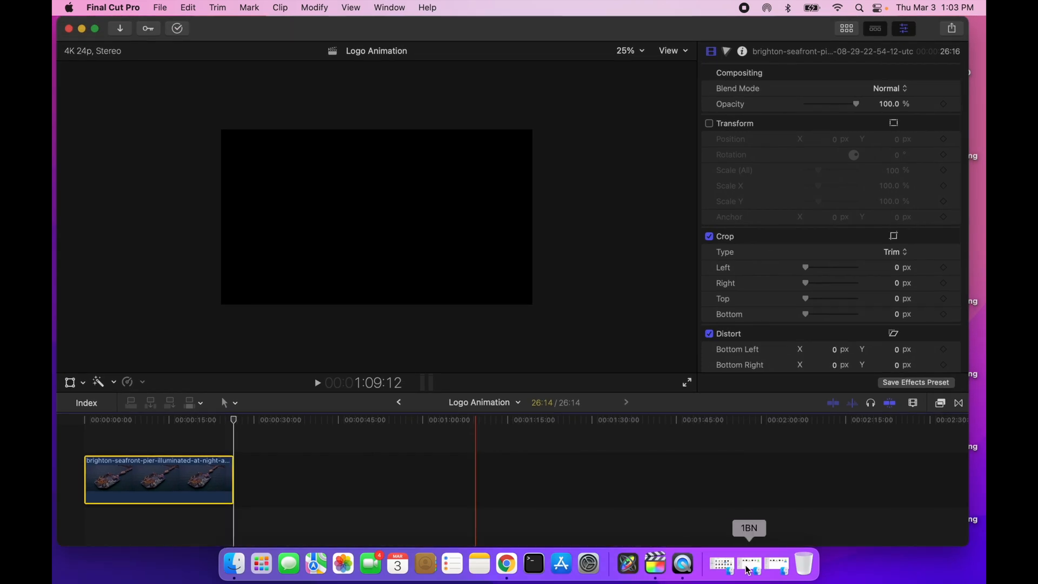
pyautogui.moveTo(775, 569)
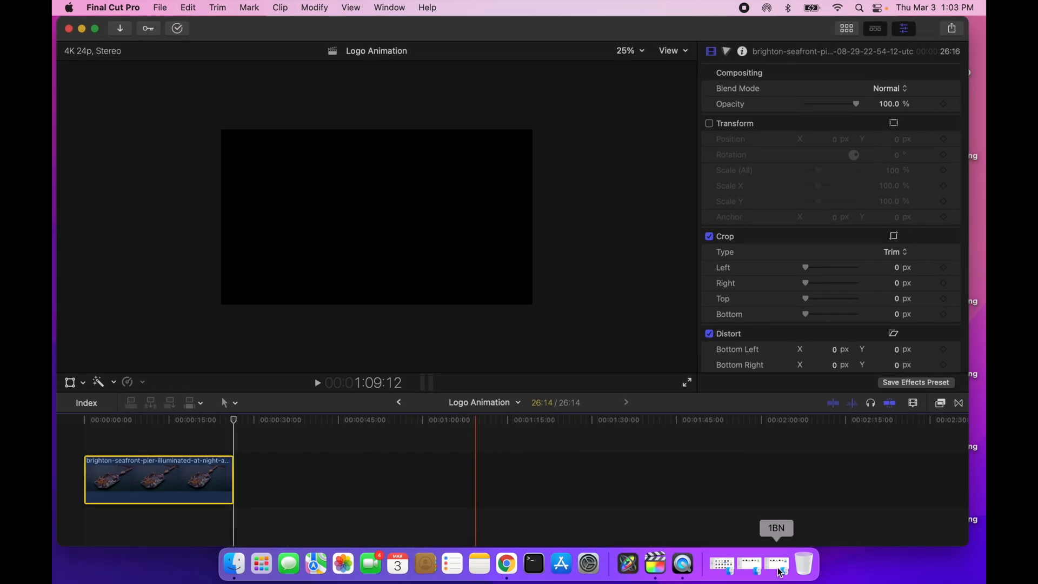
# Drag the 1BagNomad watermark PNG from the 1BN folder above the pier clip.
pyautogui.click(775, 564)
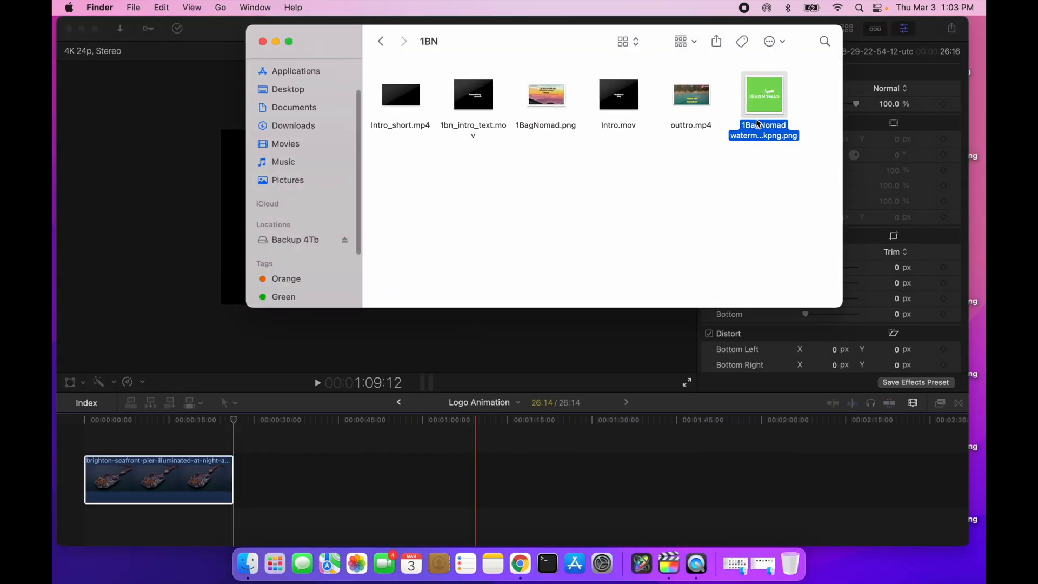
pyautogui.moveTo(763, 94); pyautogui.dragTo(99, 443)
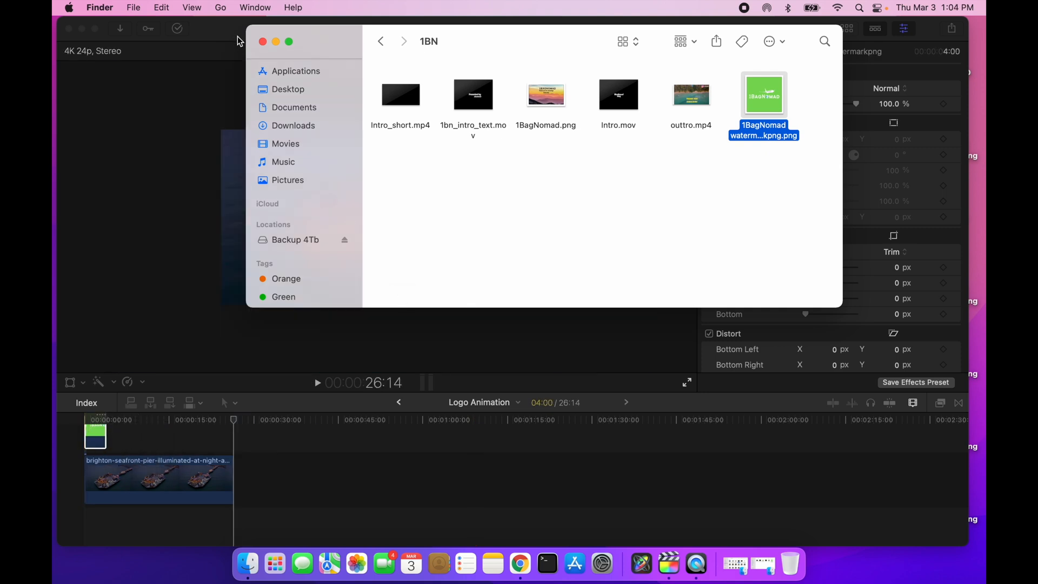
pyautogui.click(262, 41)
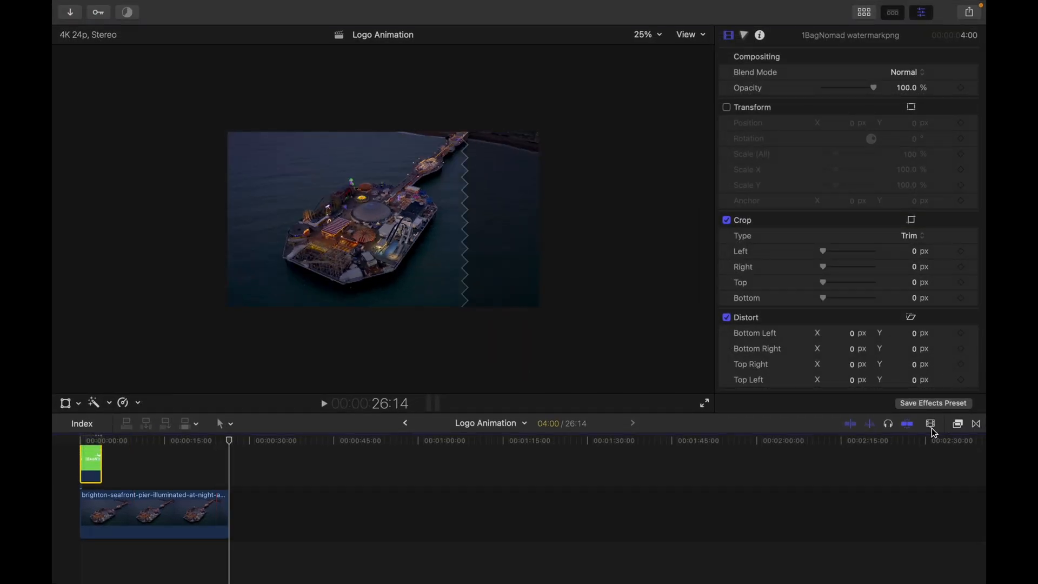
# Increase the timeline clip height with the Clip Appearance slider.
pyautogui.click(929, 424)
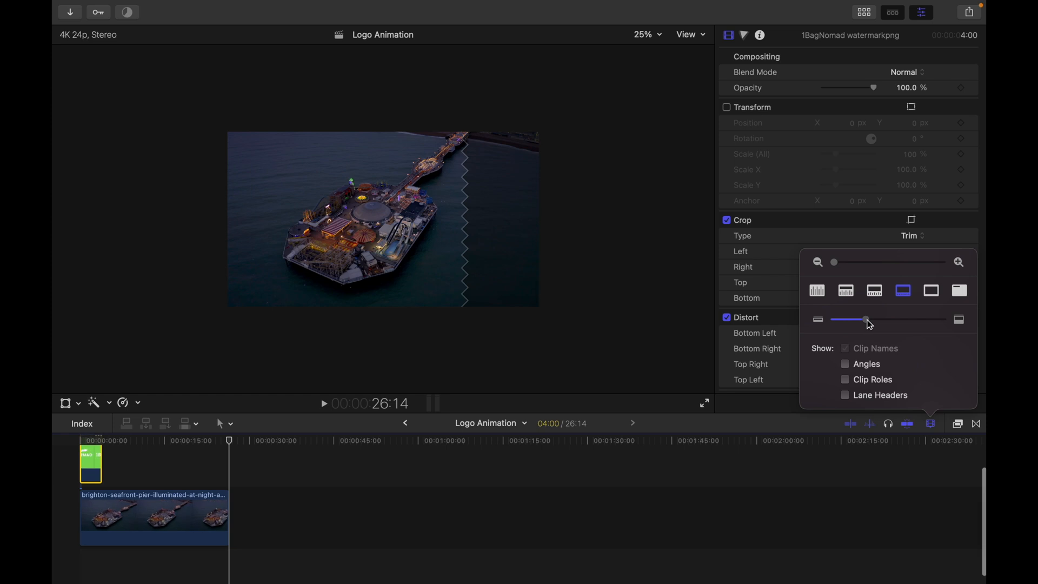
pyautogui.moveTo(832, 262); pyautogui.dragTo(852, 262)
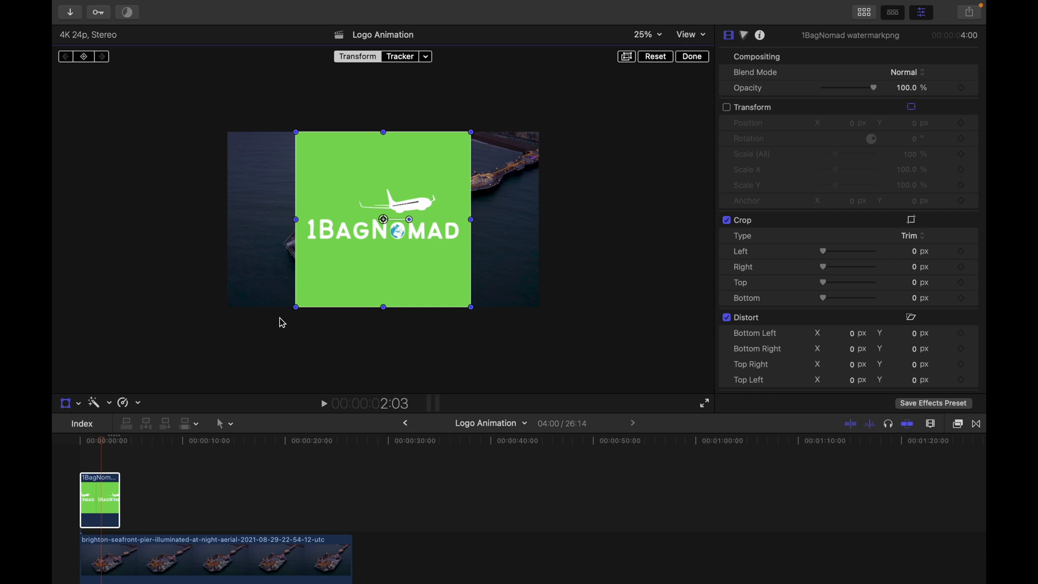
# Scale the 1BagNomad logo to about 23.5% and place it top-left of the frame.
pyautogui.moveTo(296, 305); pyautogui.dragTo(306, 295)
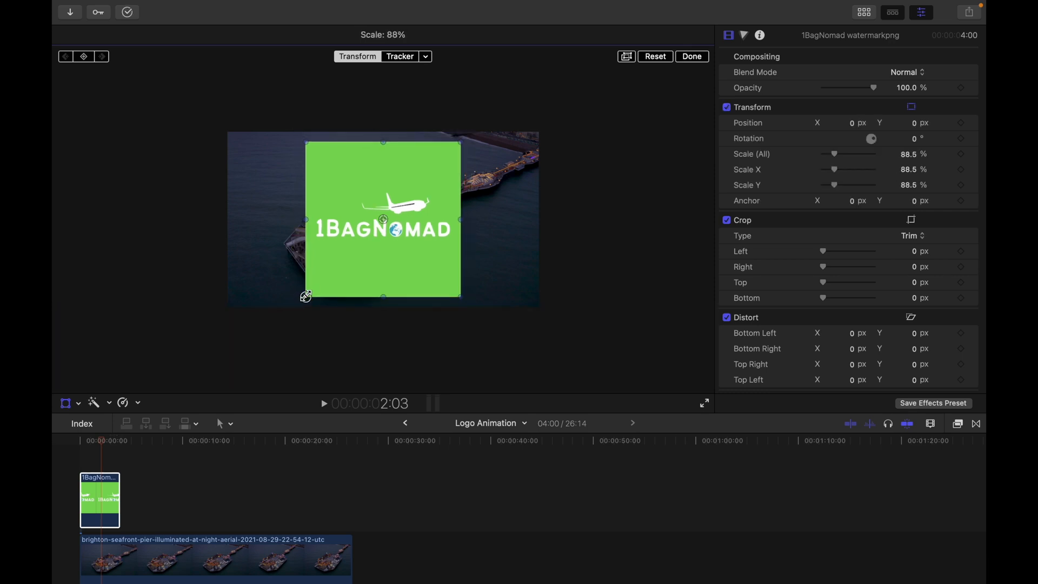
pyautogui.moveTo(306, 295); pyautogui.dragTo(359, 240)
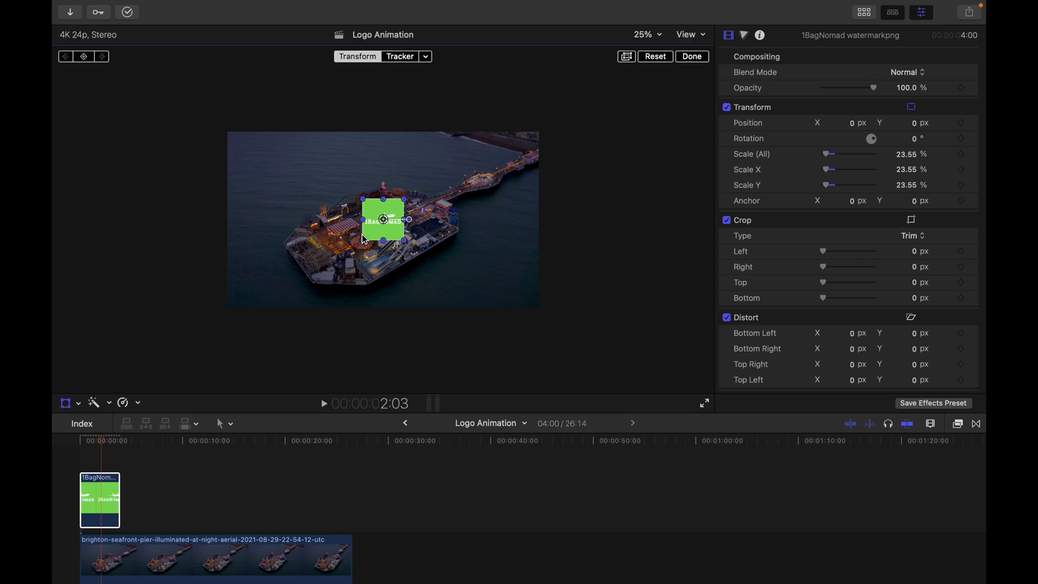
pyautogui.moveTo(383, 219); pyautogui.dragTo(254, 171)
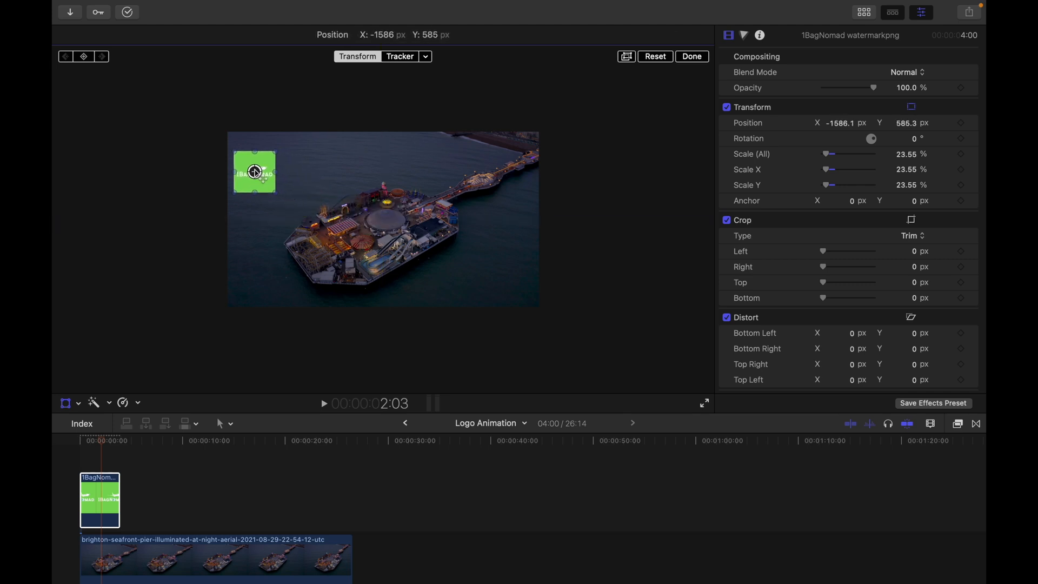
pyautogui.moveTo(254, 171); pyautogui.dragTo(250, 171)
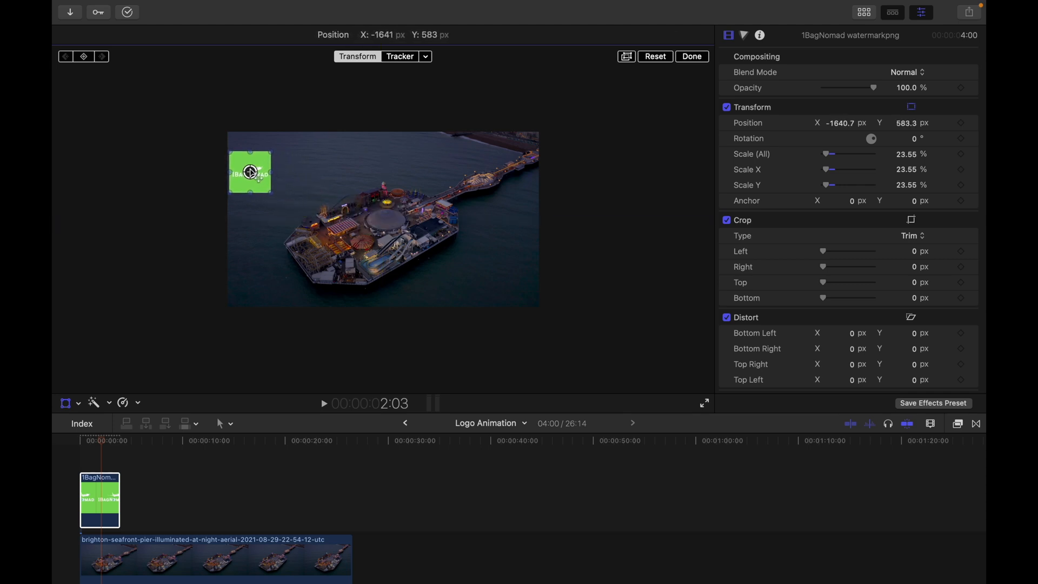
pyautogui.moveTo(250, 172); pyautogui.dragTo(253, 169)
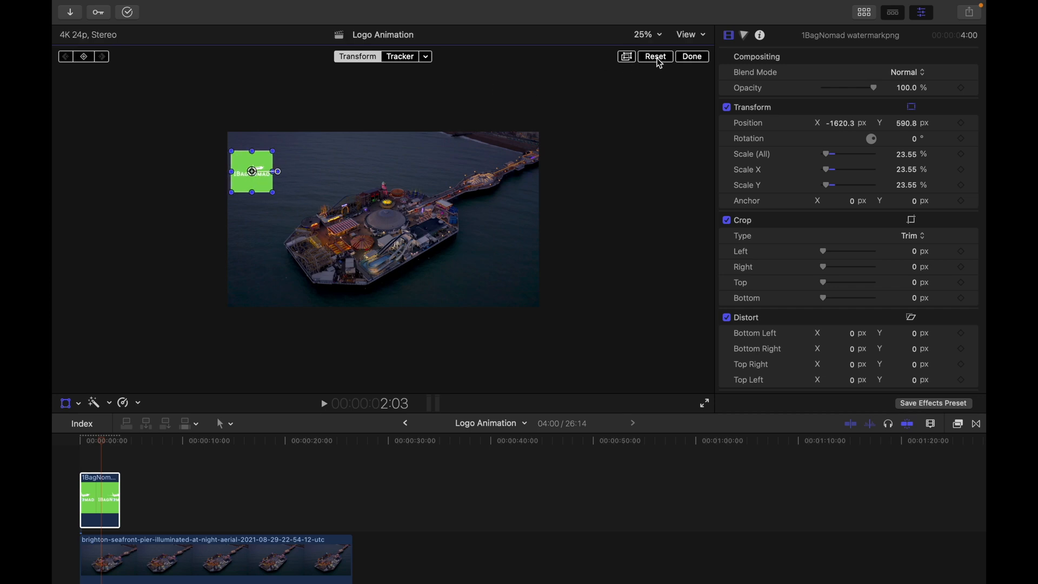
pyautogui.click(691, 57)
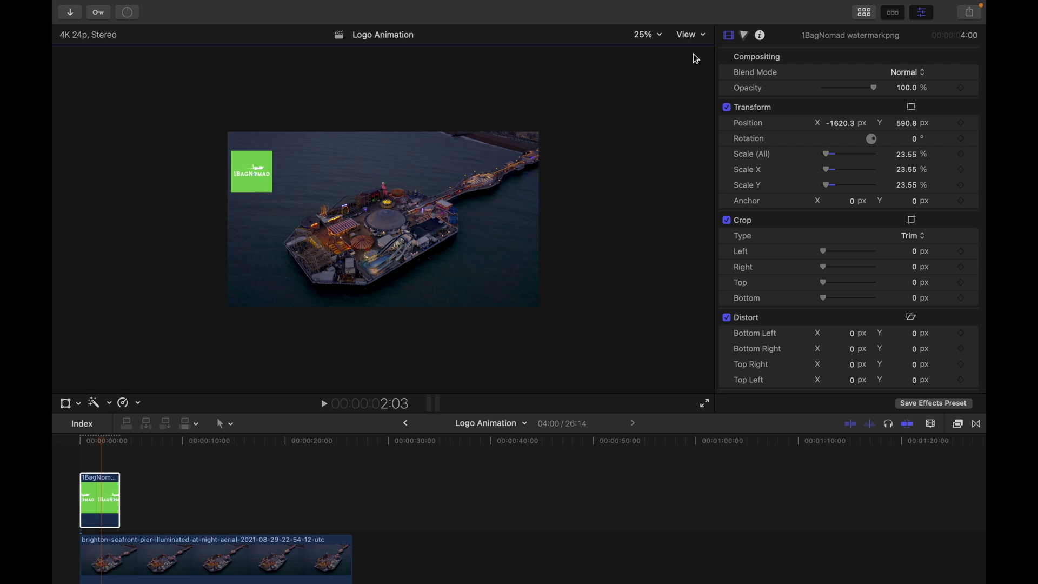
pyautogui.click(957, 424)
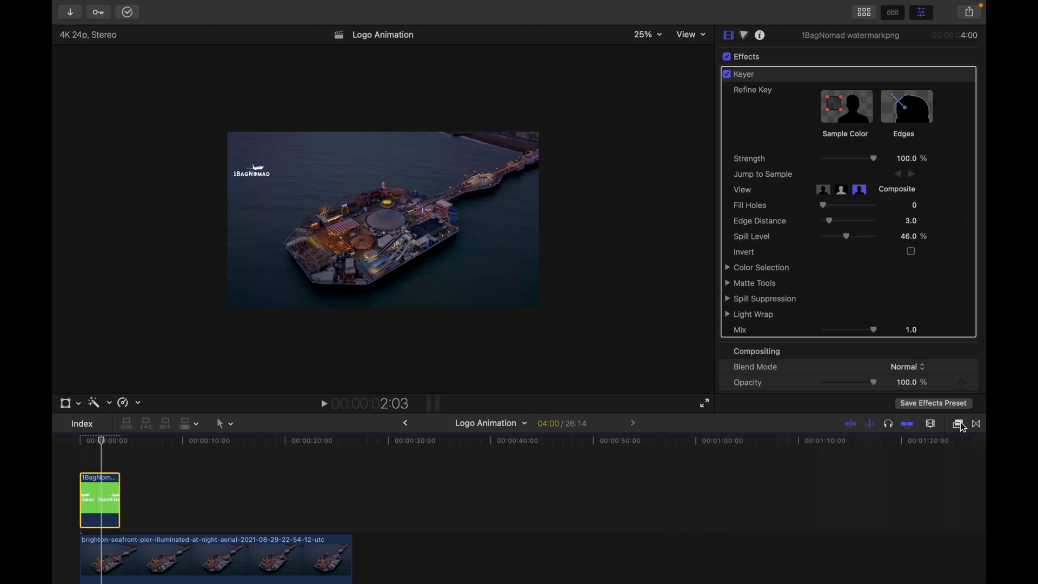
pyautogui.moveTo(119, 499); pyautogui.dragTo(321, 499)
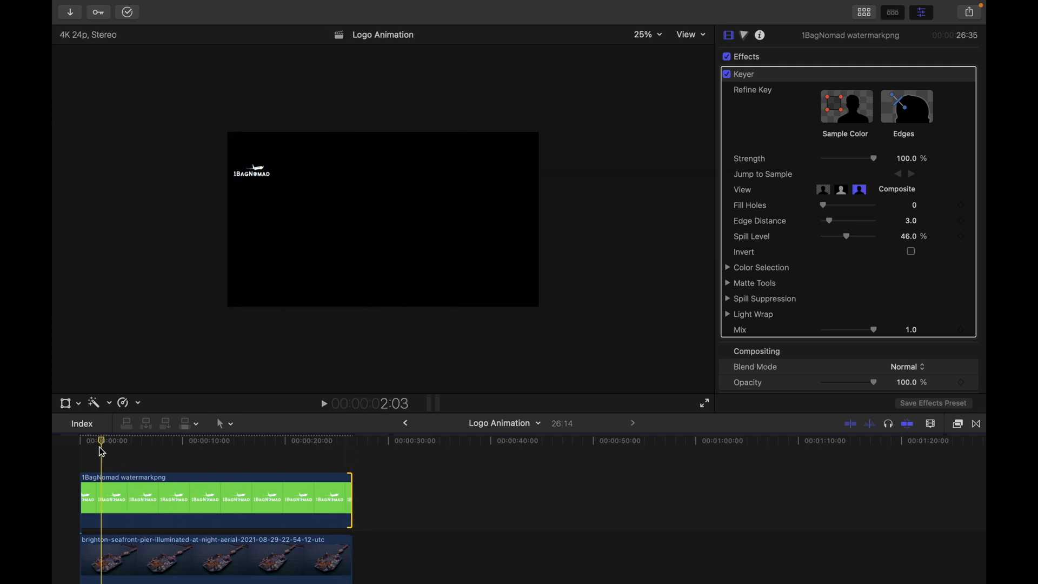
pyautogui.click(274, 440)
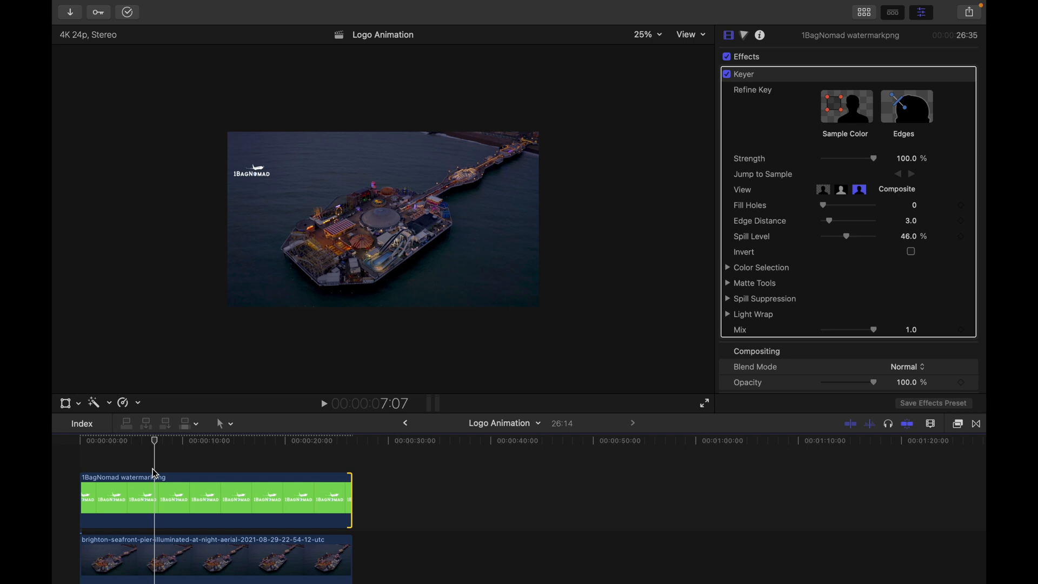
pyautogui.moveTo(154, 439); pyautogui.dragTo(148, 440)
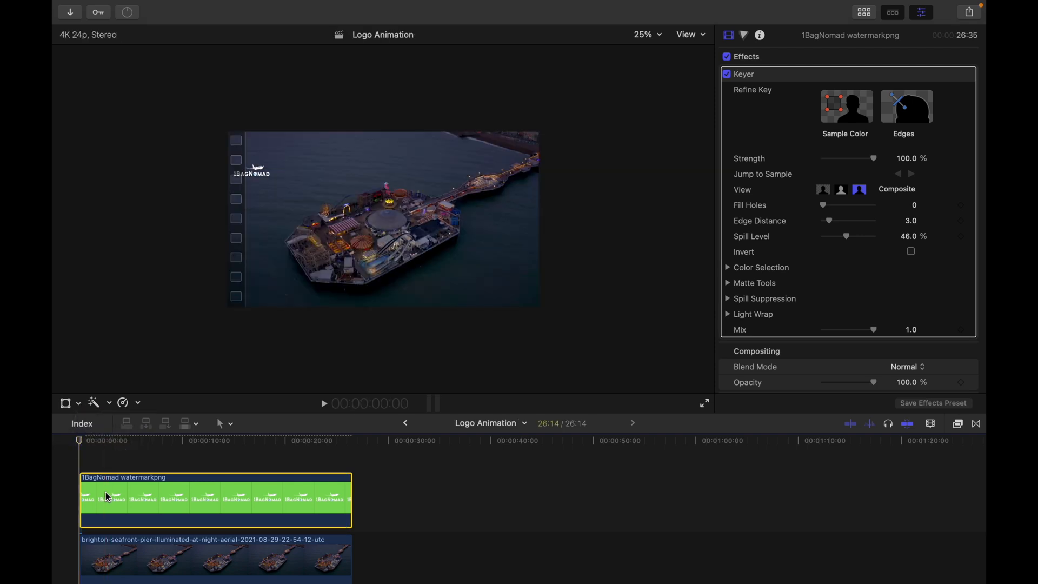
# Crop the logo to just the plane at 50% viewer zoom and keyframe the crop values.
pyautogui.click(77, 402)
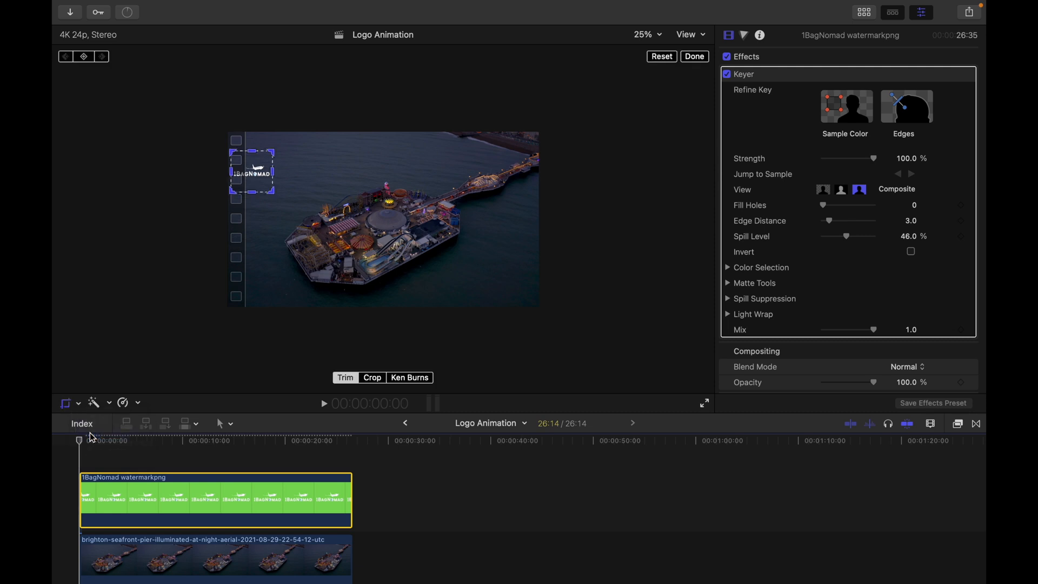
pyautogui.moveTo(266, 203)
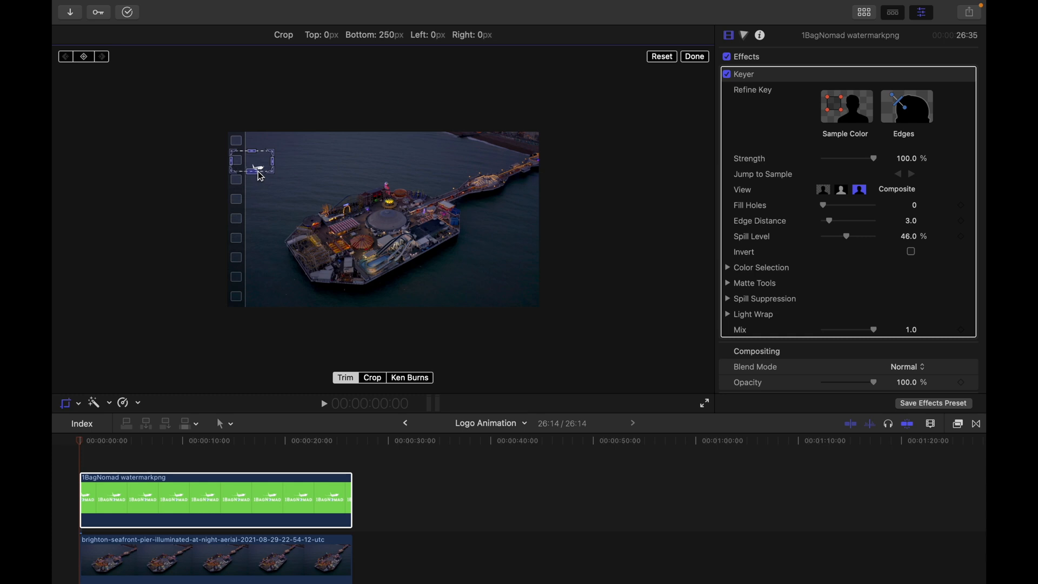
pyautogui.click(645, 34)
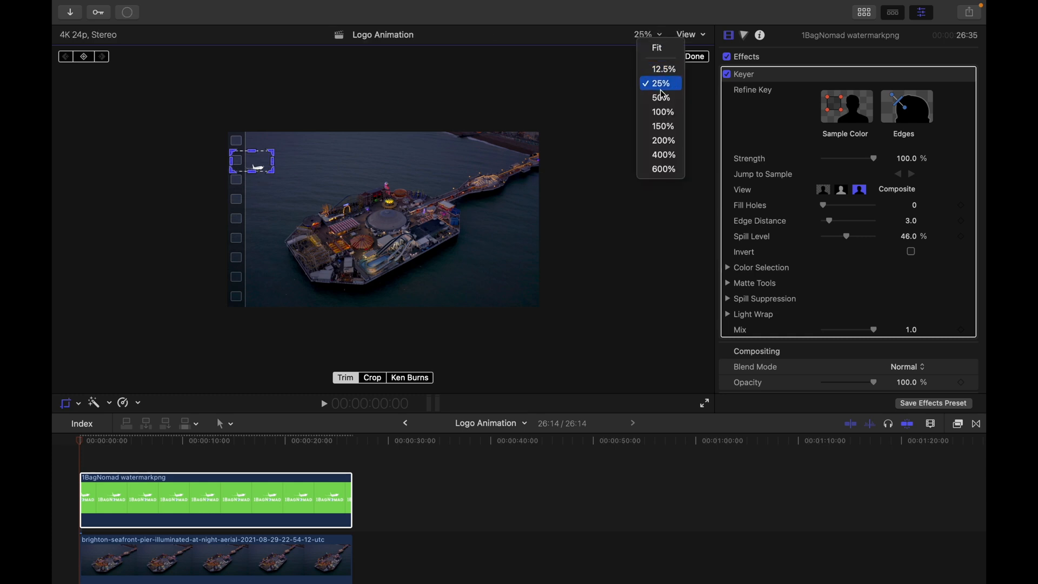
pyautogui.click(661, 98)
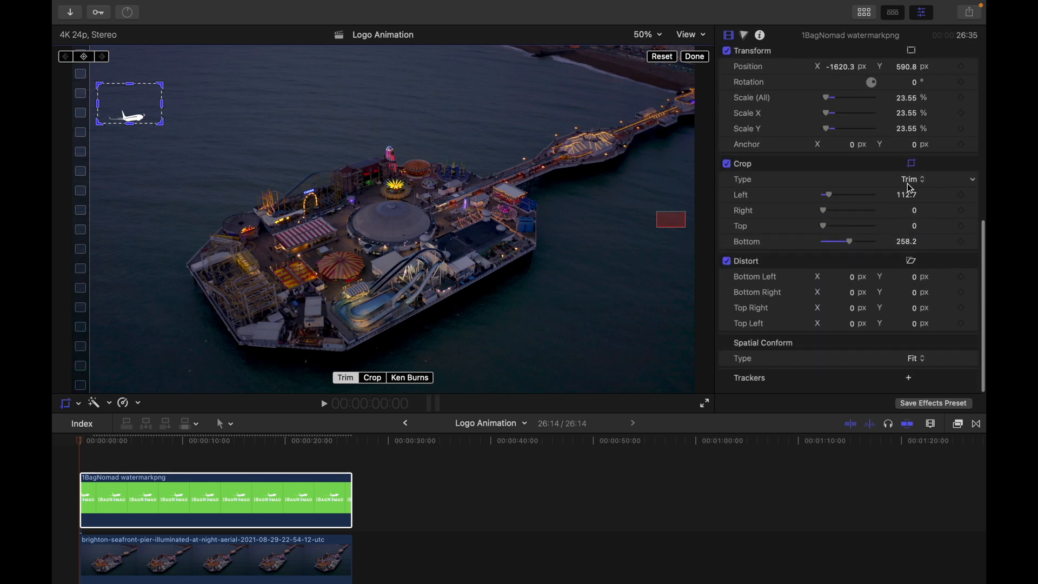
pyautogui.click(725, 260)
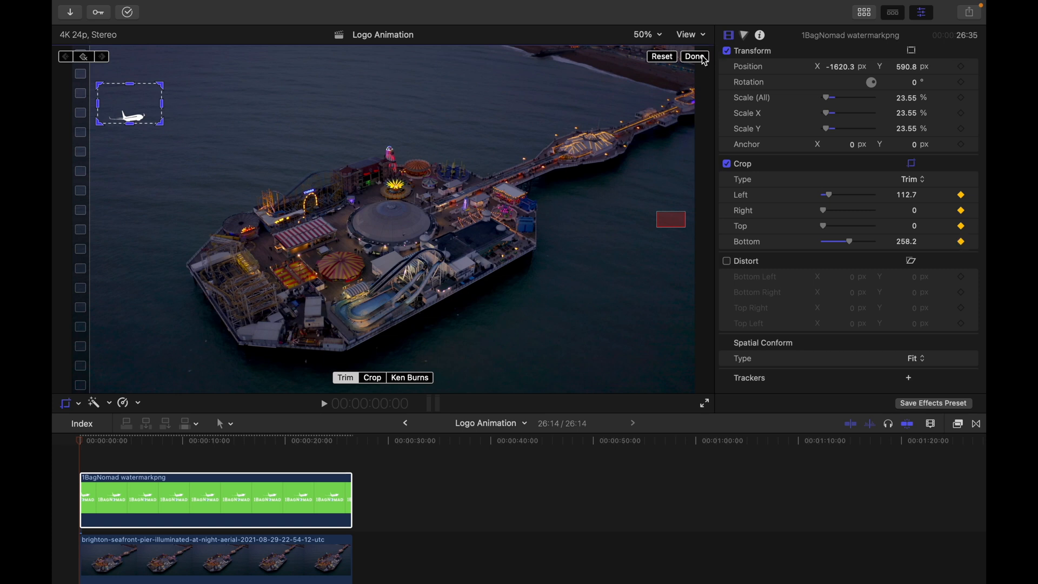
pyautogui.click(694, 56)
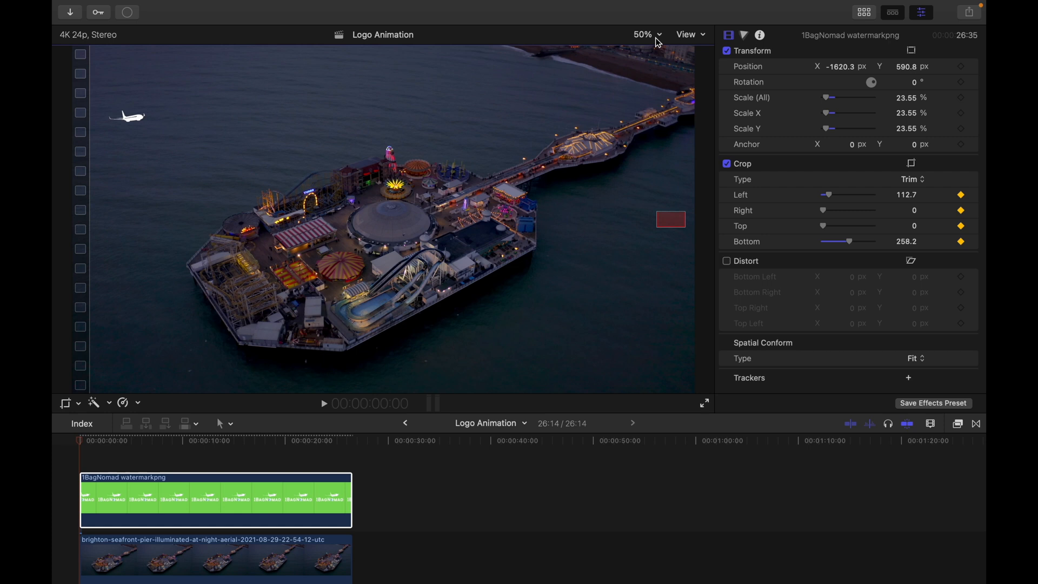
pyautogui.click(642, 34)
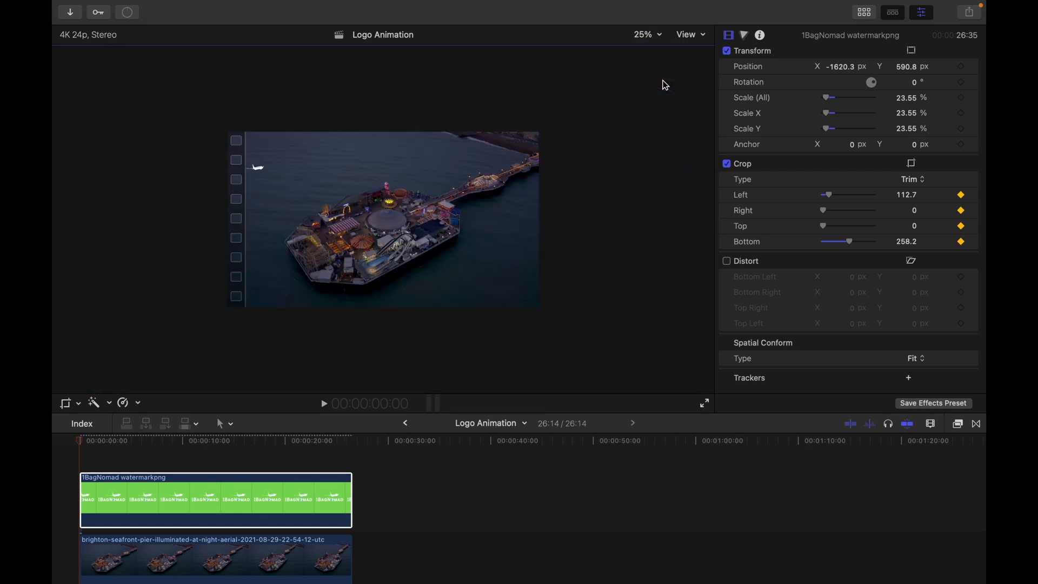
pyautogui.moveTo(378, 291)
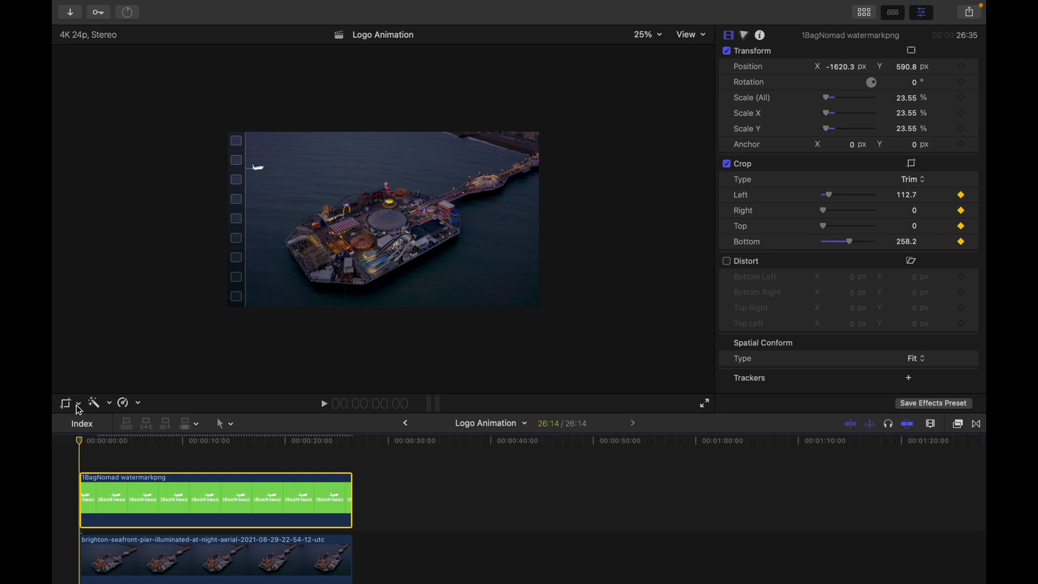
# Keyframe the plane's position from off the left edge to its spot near top-left.
pyautogui.click(66, 402)
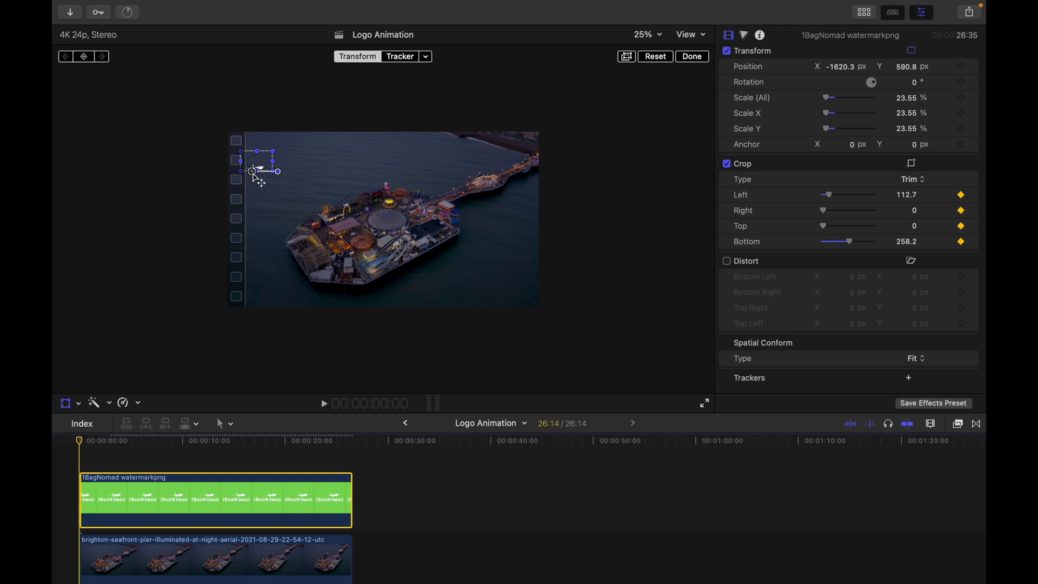
pyautogui.moveTo(255, 168); pyautogui.dragTo(218, 168)
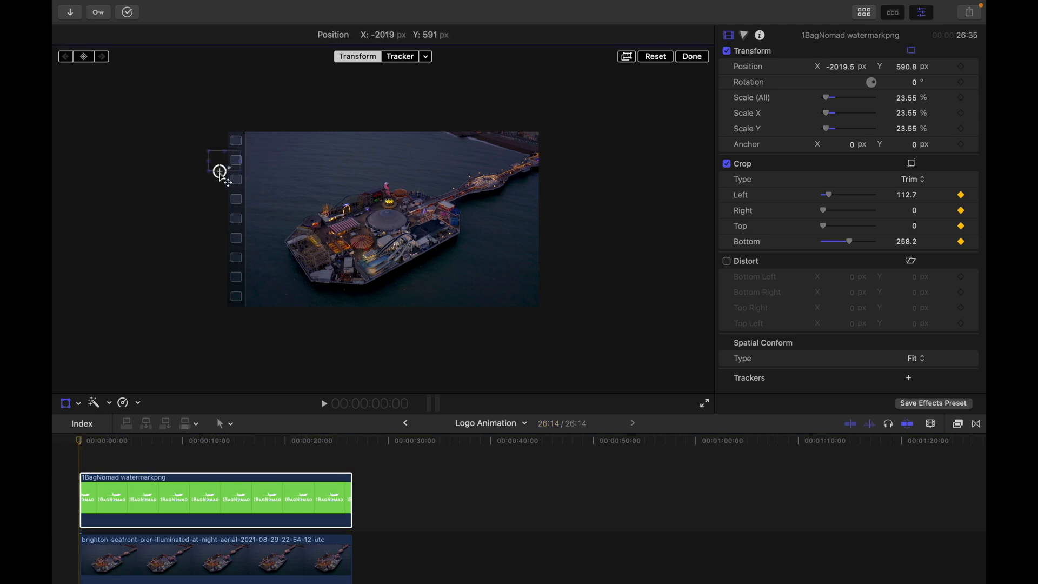
pyautogui.moveTo(220, 171); pyautogui.dragTo(206, 171)
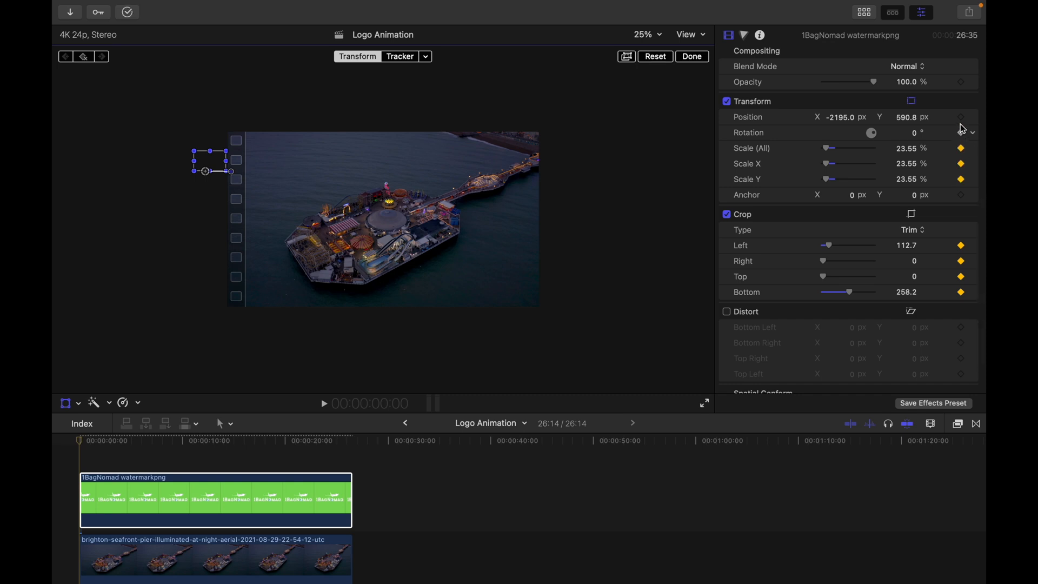
pyautogui.moveTo(961, 118)
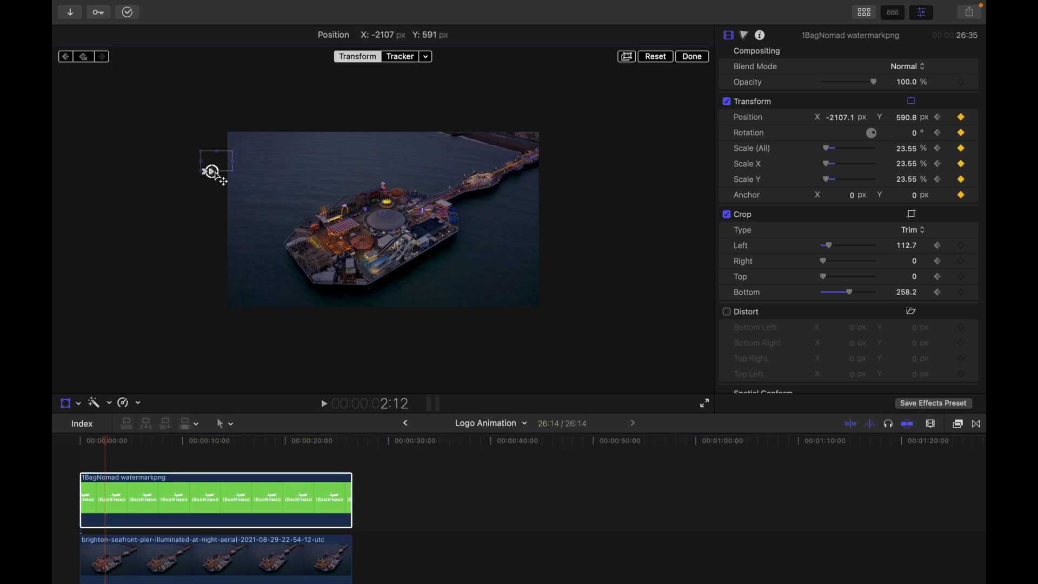
pyautogui.moveTo(210, 171); pyautogui.dragTo(263, 171)
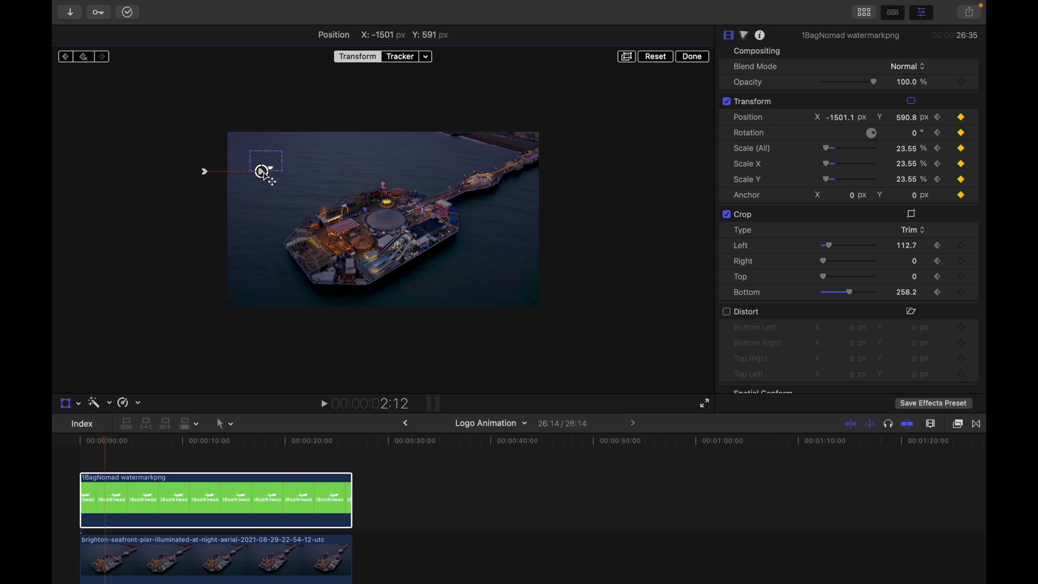
pyautogui.moveTo(265, 171); pyautogui.dragTo(268, 171)
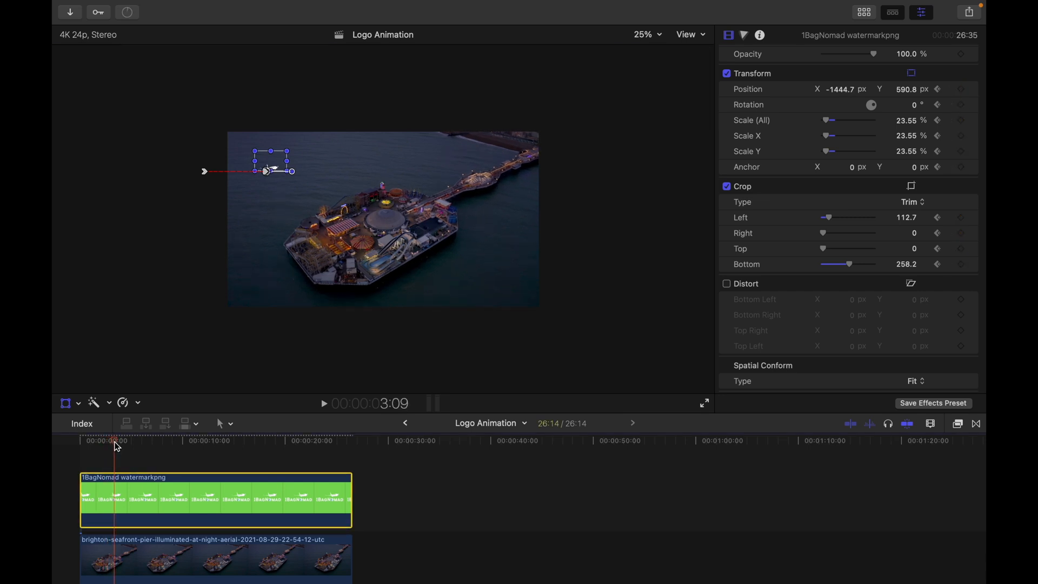
# In Crop mode, drag the bottom crop edge down to expose the 1BagNomad text.
pyautogui.click(78, 402)
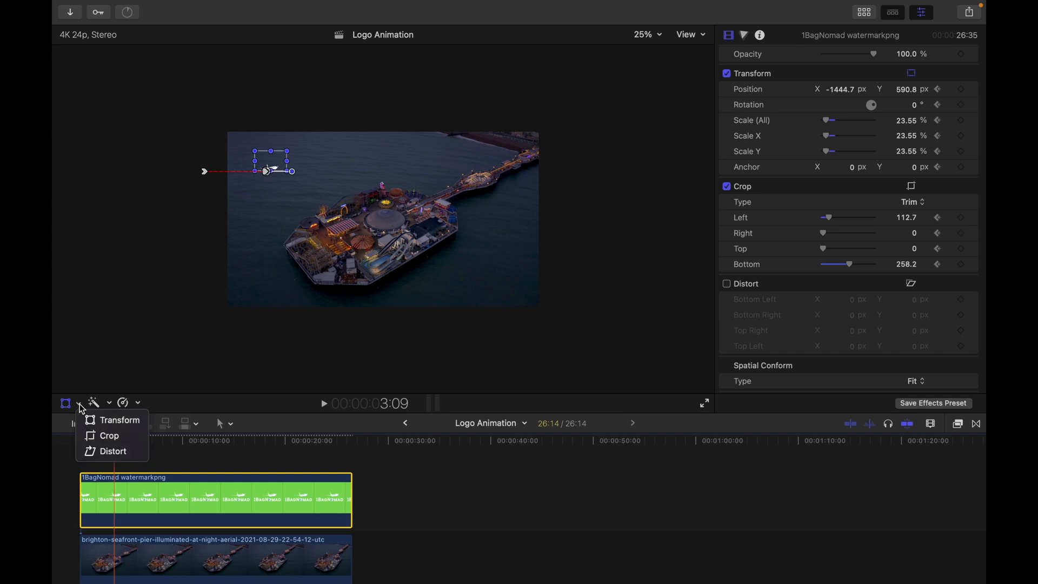
pyautogui.click(108, 434)
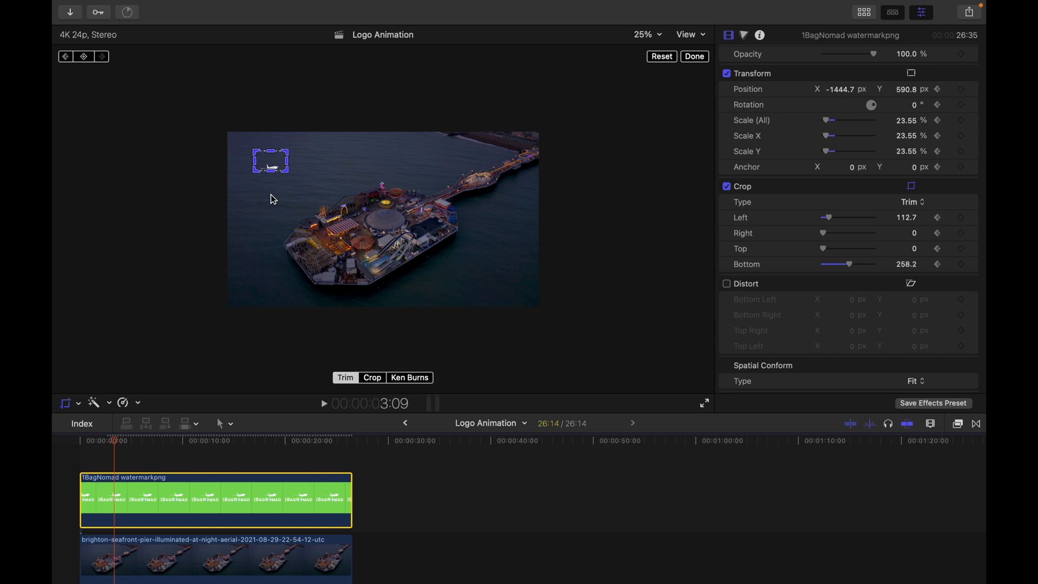
pyautogui.moveTo(270, 173); pyautogui.dragTo(270, 179)
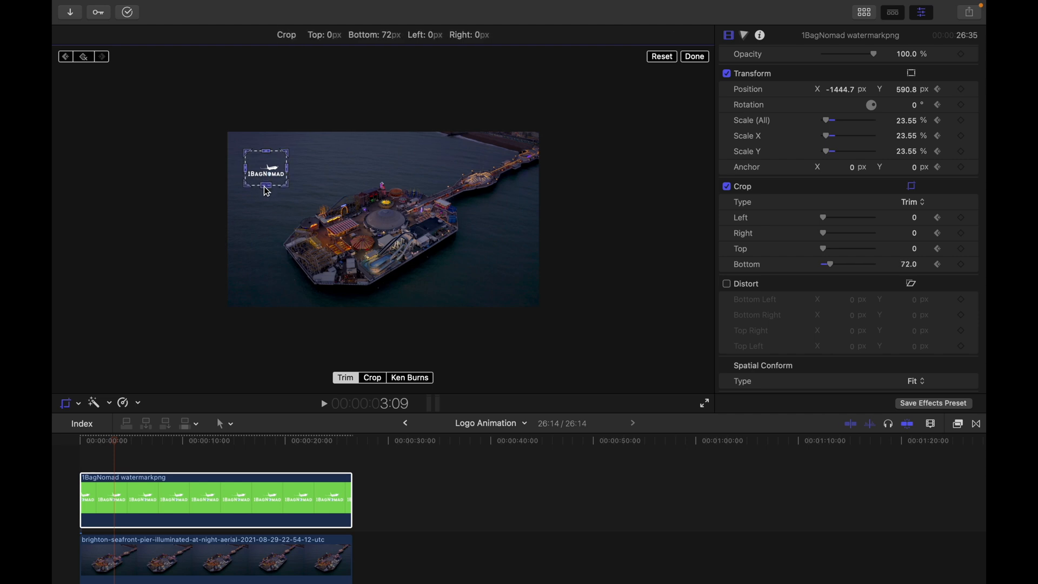
pyautogui.moveTo(265, 183); pyautogui.dragTo(265, 188)
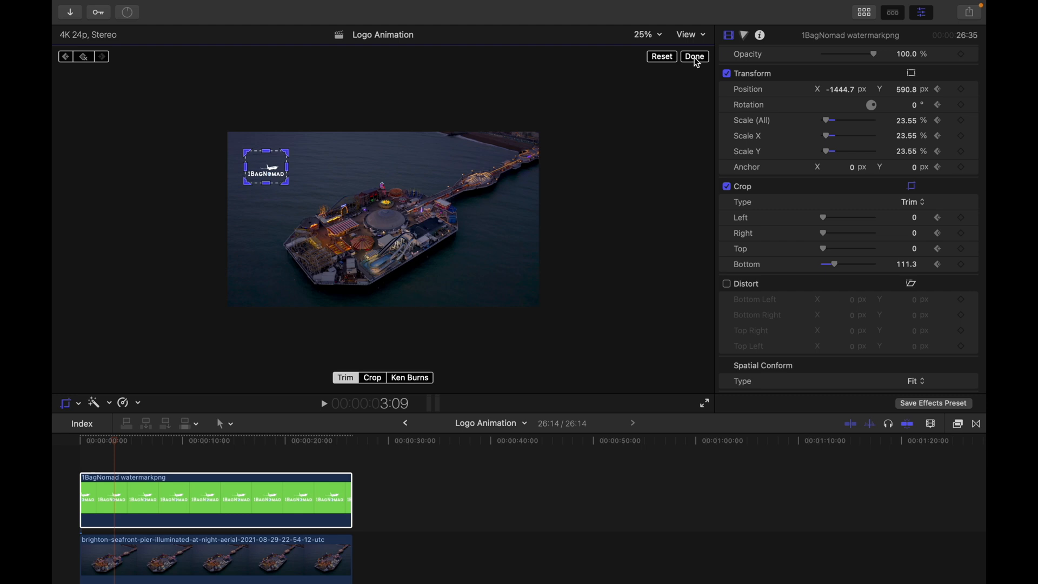
pyautogui.click(694, 56)
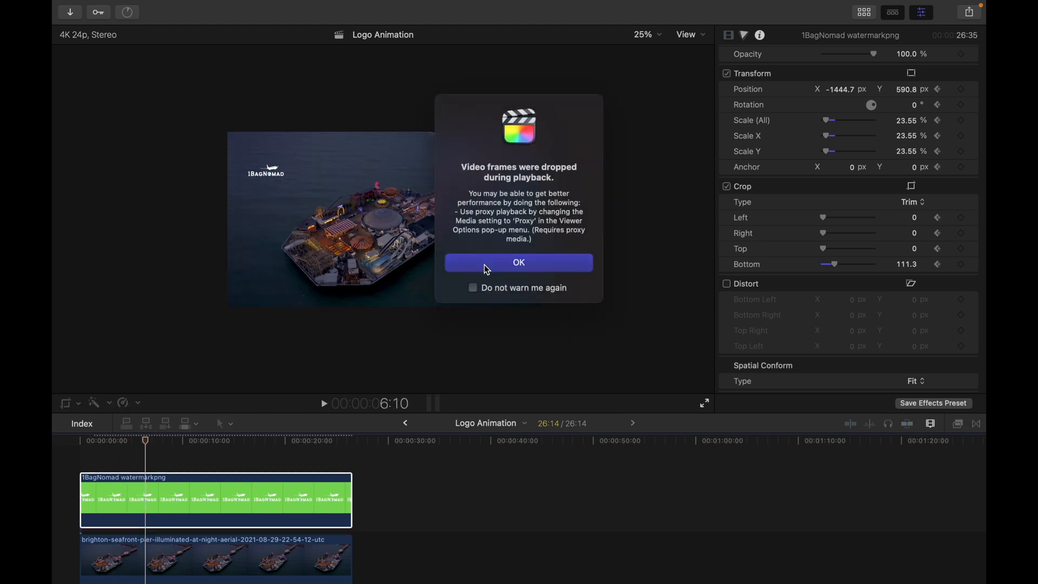
# Dismiss the dropped-frames warning and keyframe the watermark's transform at 21:20.
pyautogui.click(518, 262)
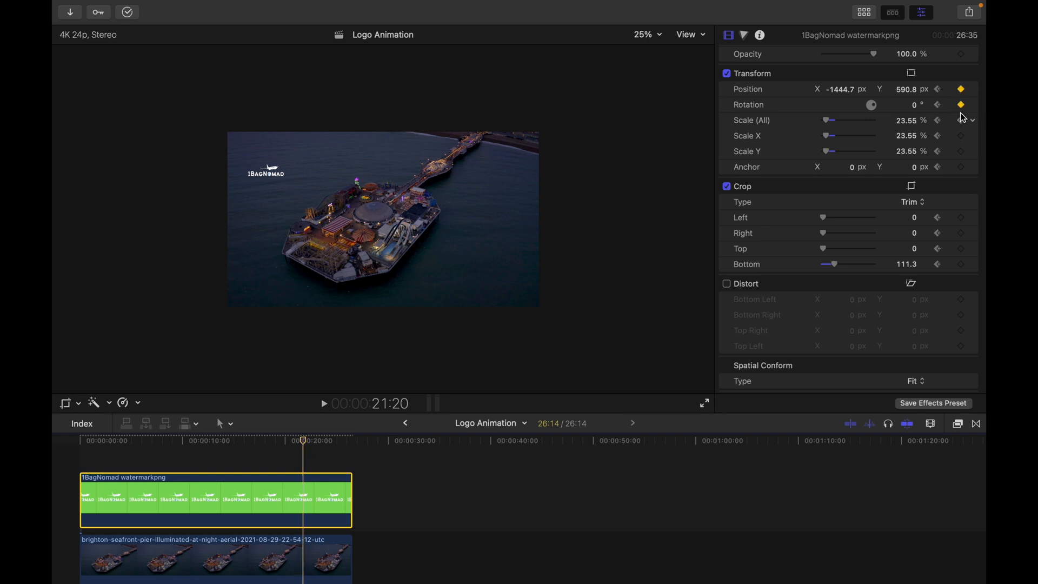
pyautogui.click(960, 120)
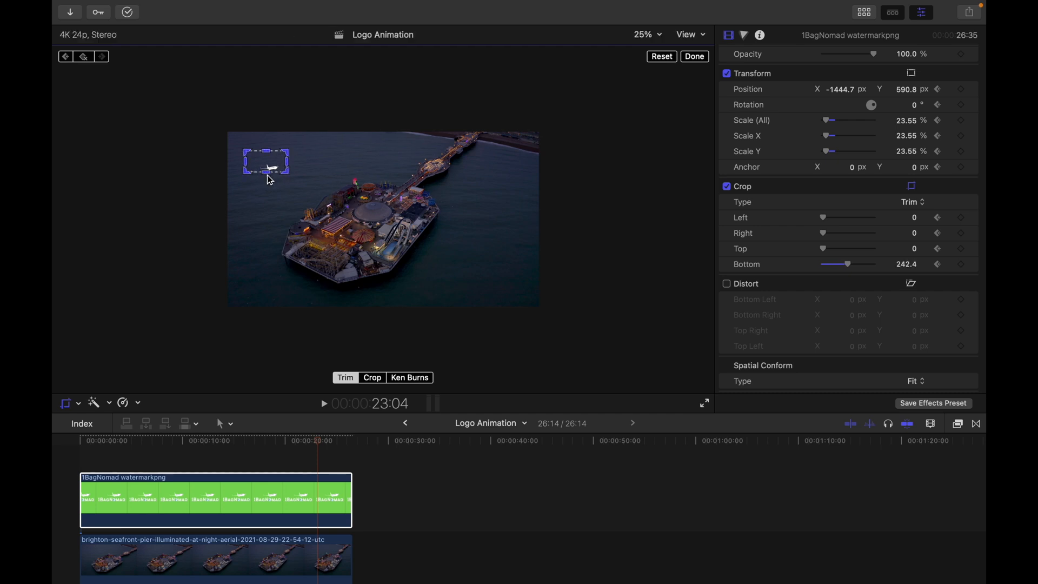
# At 23:04, tighten the bottom and left crop edges around the plane and keyframe position.
pyautogui.moveTo(266, 178); pyautogui.dragTo(266, 174)
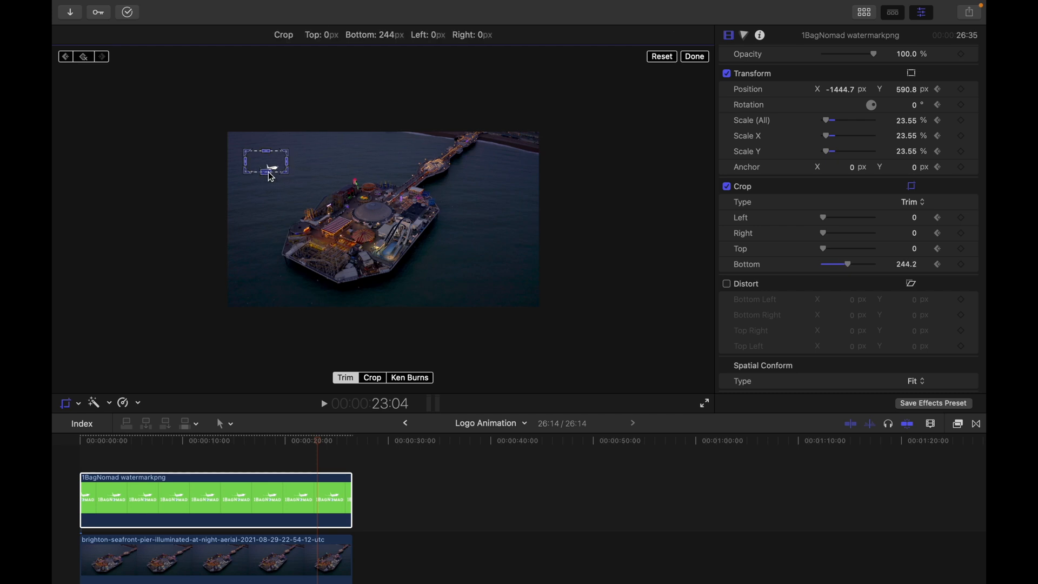
pyautogui.moveTo(278, 159); pyautogui.dragTo(277, 168)
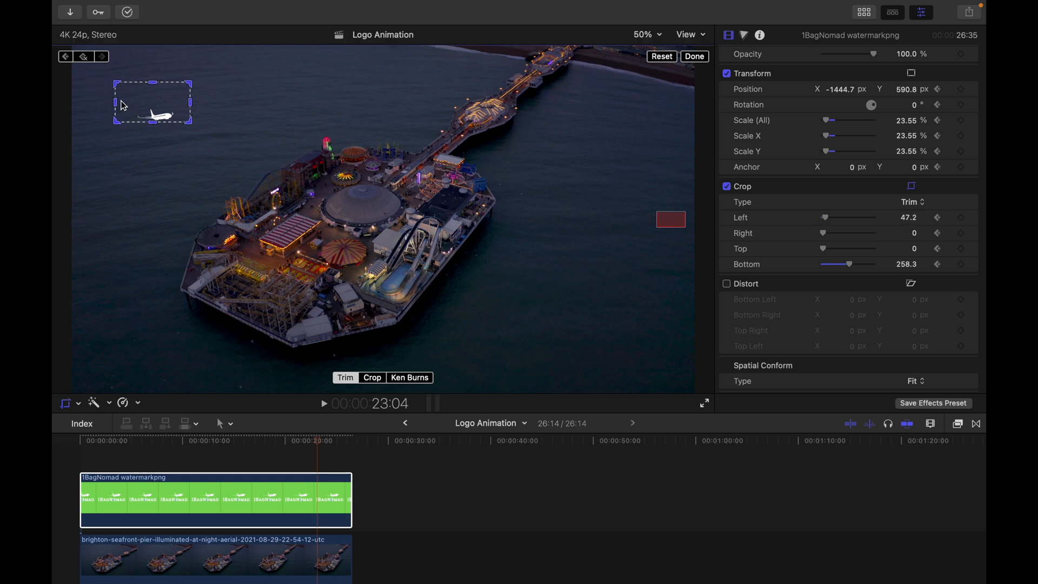
pyautogui.moveTo(116, 103); pyautogui.dragTo(127, 103)
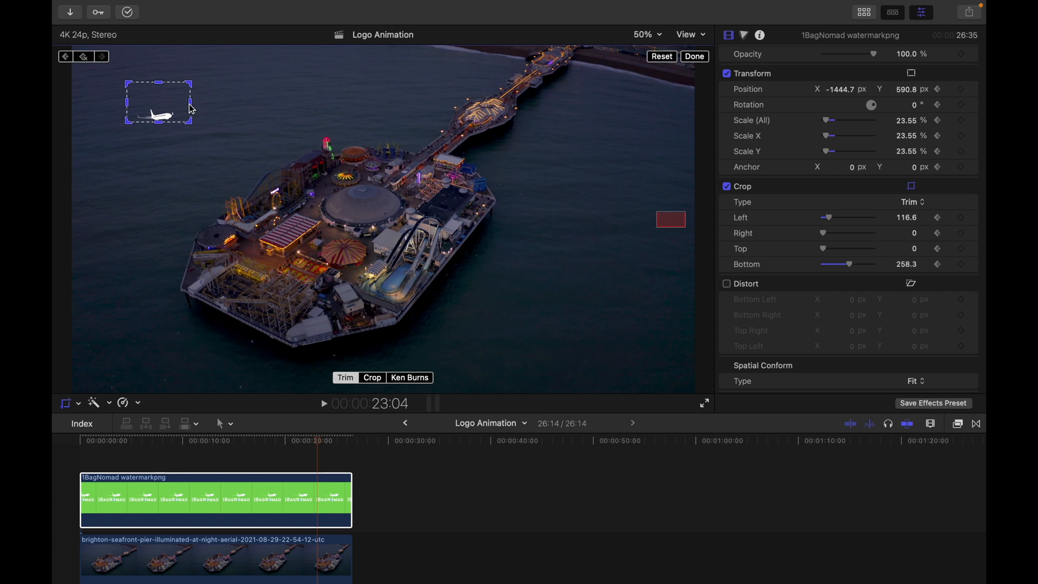
pyautogui.moveTo(192, 103); pyautogui.dragTo(179, 104)
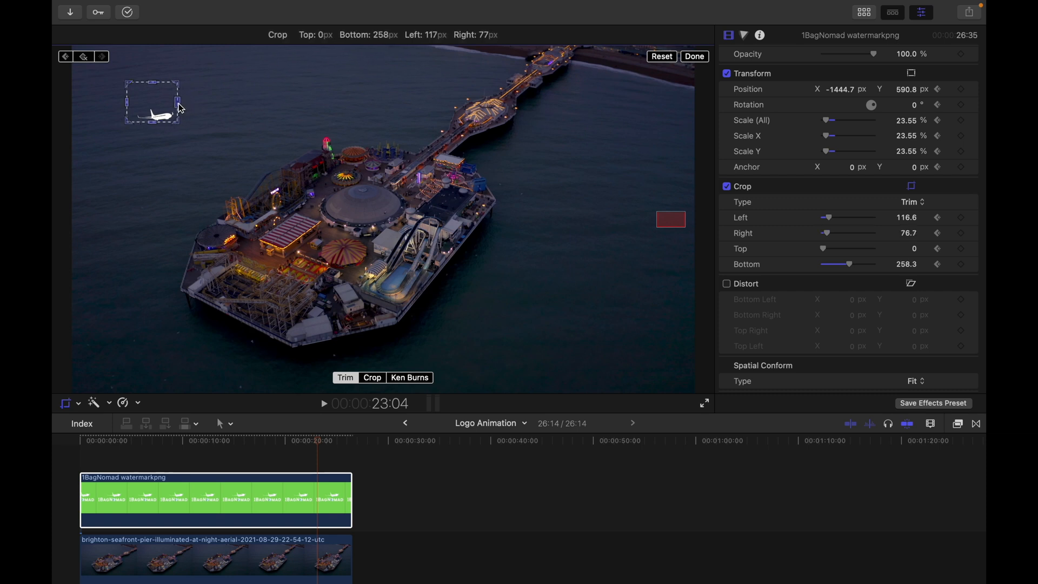
pyautogui.click(694, 56)
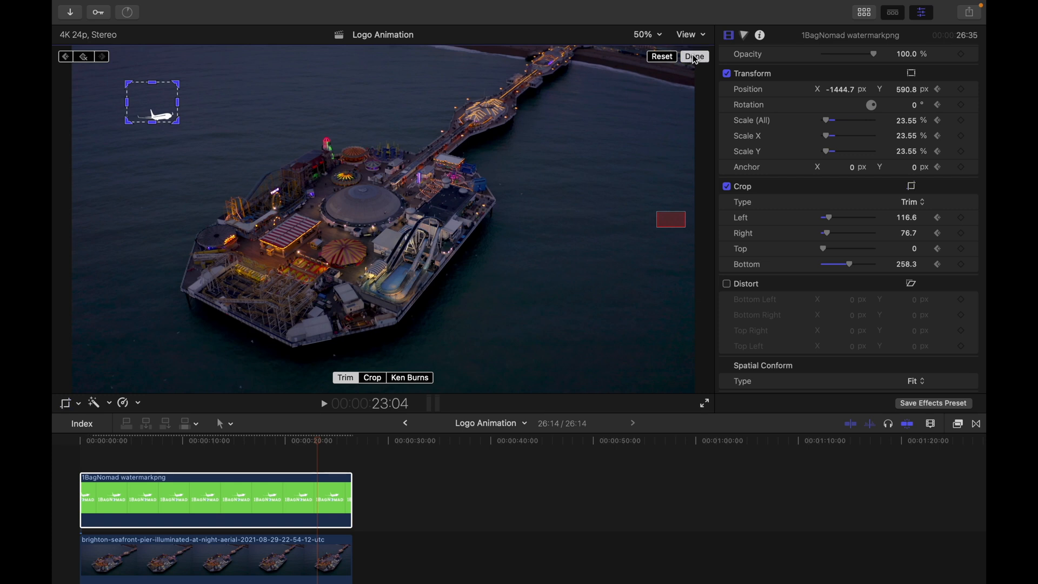
pyautogui.click(695, 56)
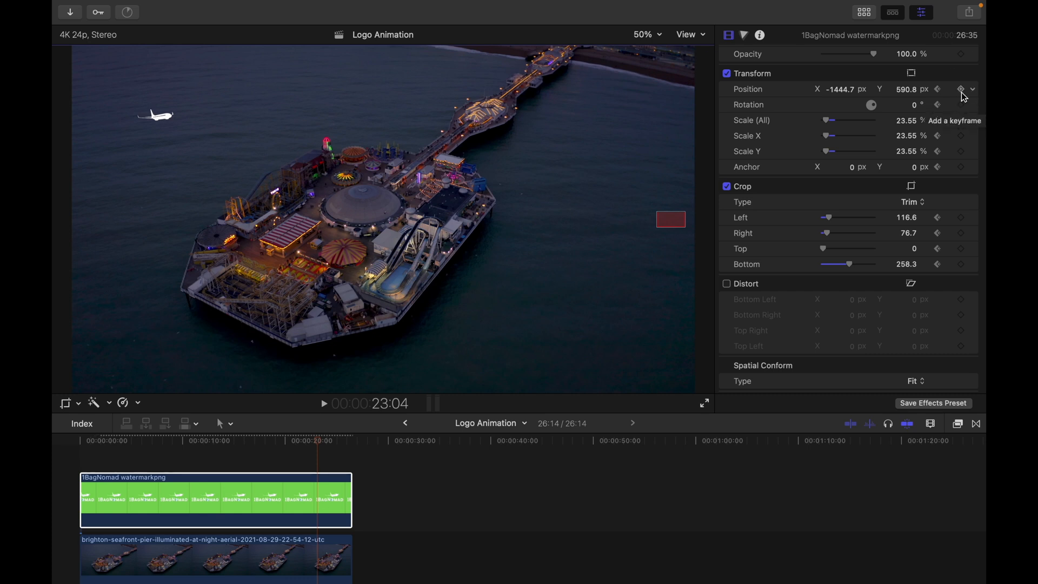
pyautogui.moveTo(961, 90)
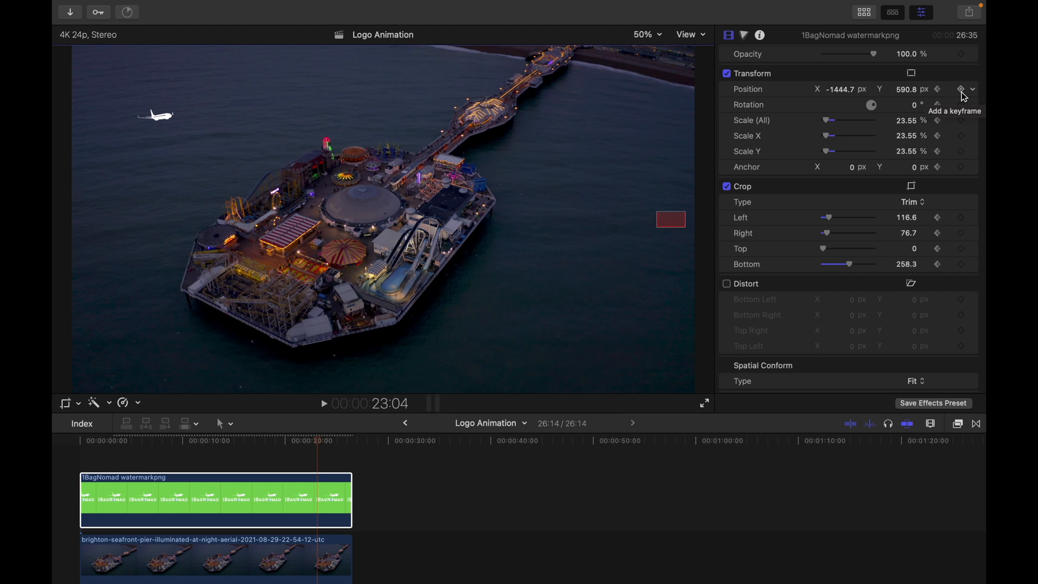
pyautogui.click(960, 88)
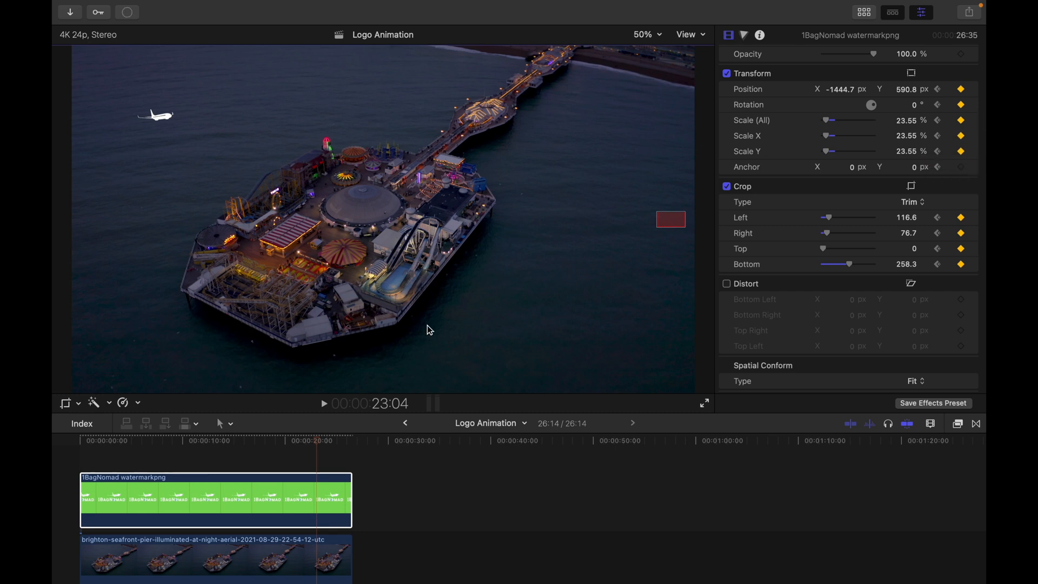
pyautogui.click(318, 440)
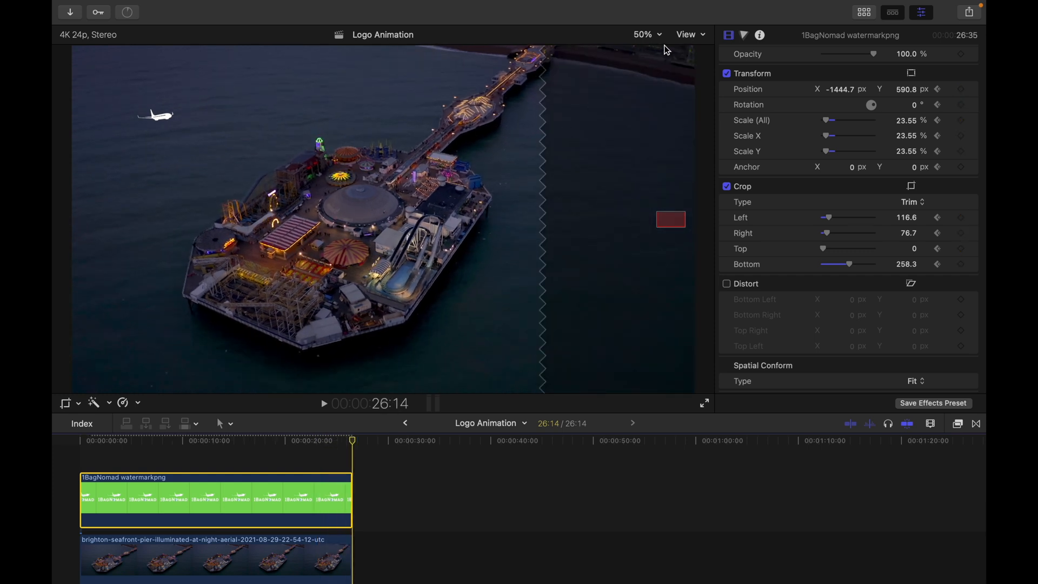
# At 25% zoom, drag the watermark plane past the right edge to X 2743.6.
pyautogui.click(643, 34)
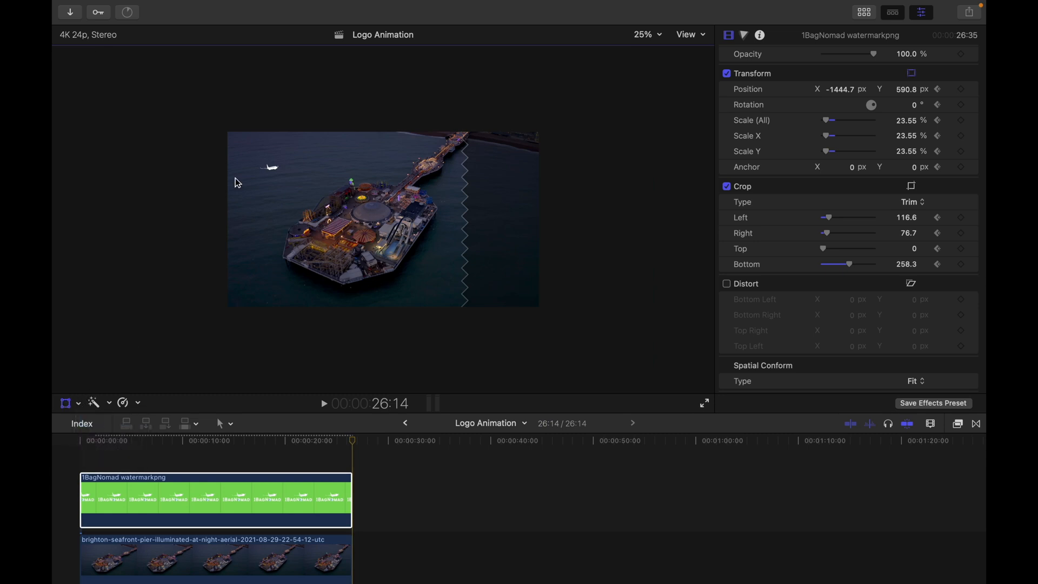
pyautogui.moveTo(159, 456)
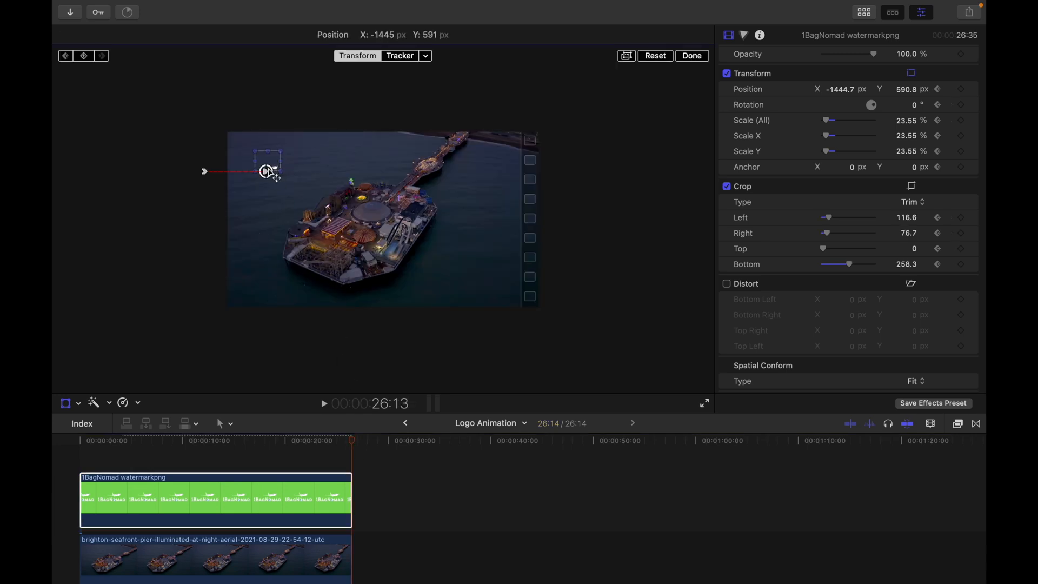
pyautogui.moveTo(268, 171); pyautogui.dragTo(483, 171)
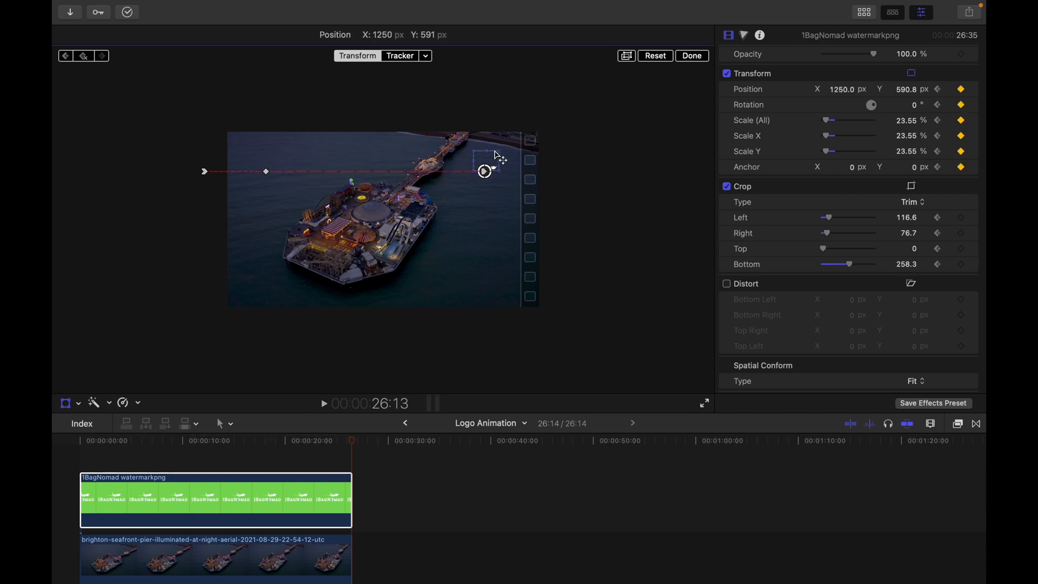
pyautogui.moveTo(484, 172); pyautogui.dragTo(602, 171)
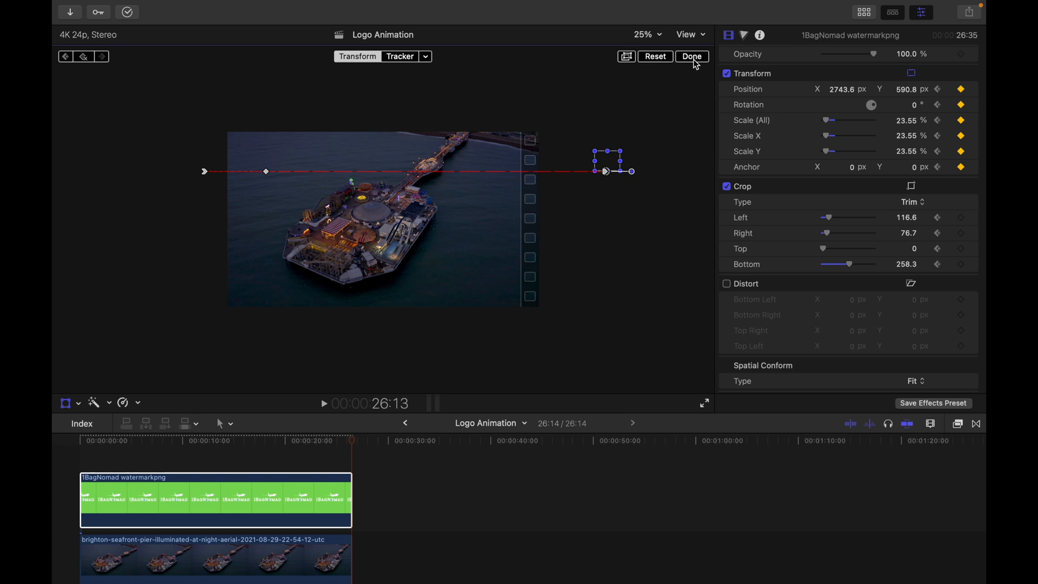
pyautogui.click(691, 56)
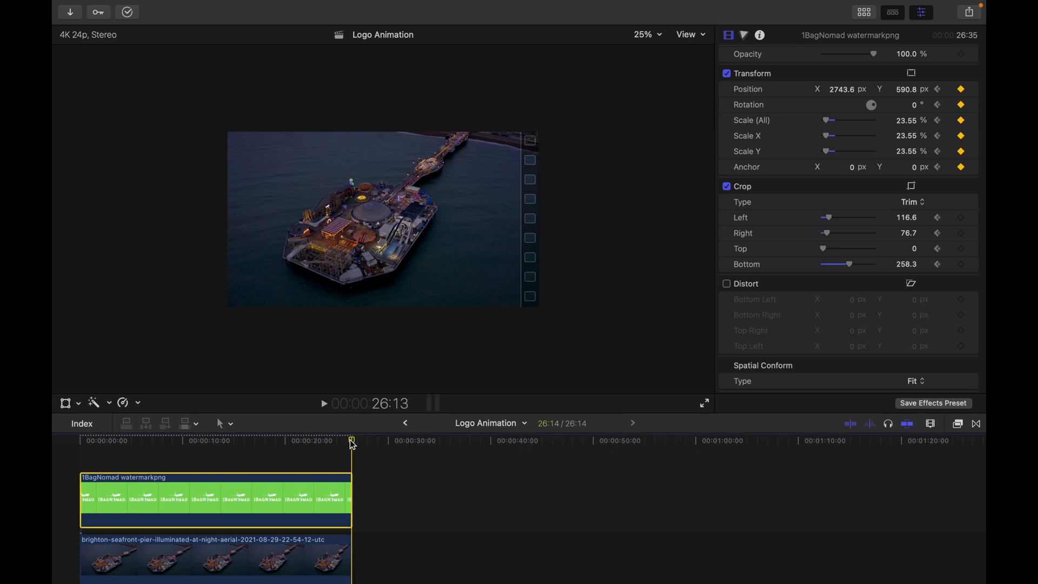
pyautogui.click(293, 440)
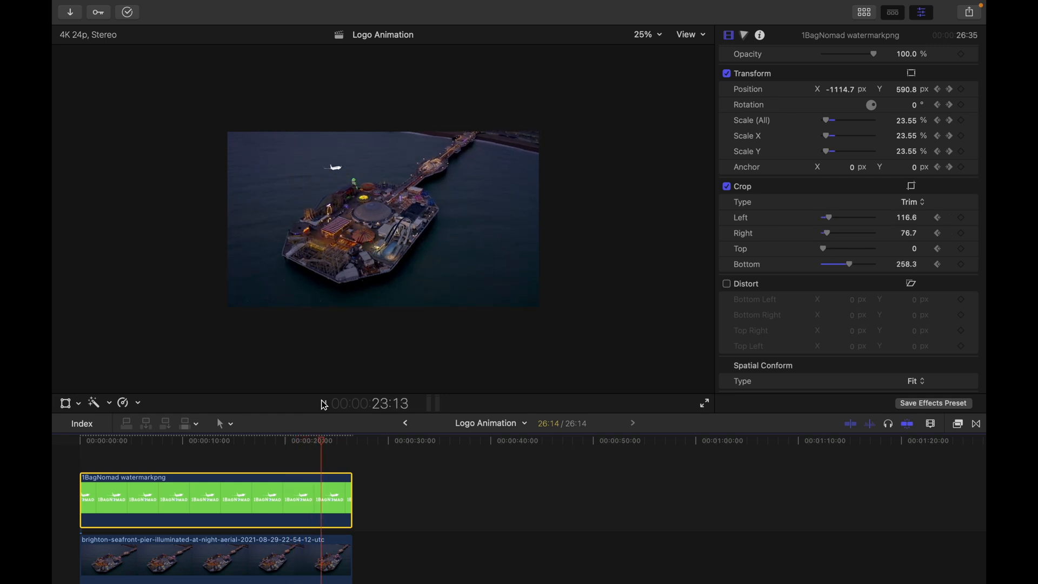
pyautogui.moveTo(321, 440); pyautogui.dragTo(342, 440)
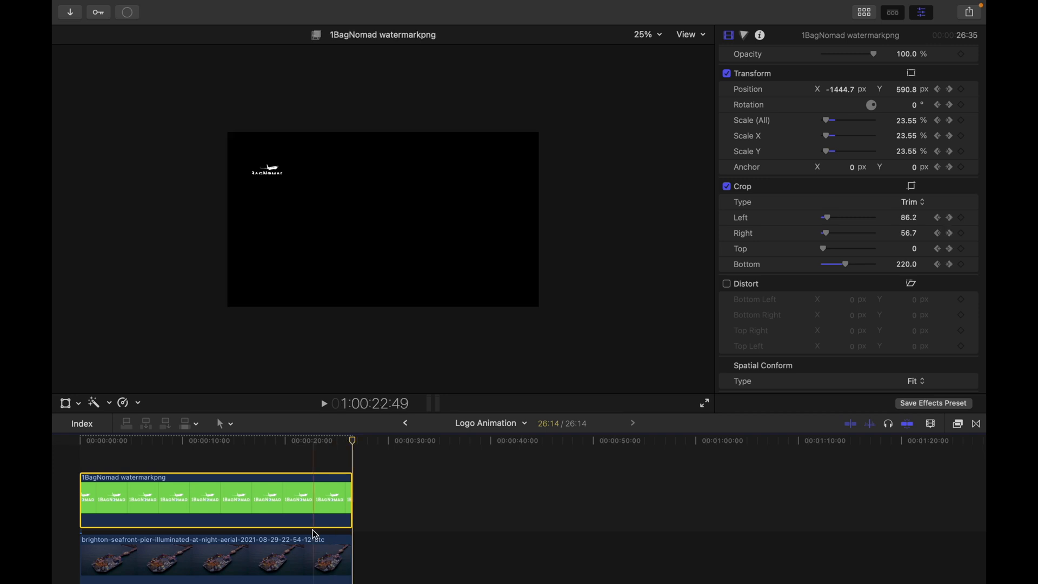
pyautogui.click(198, 560)
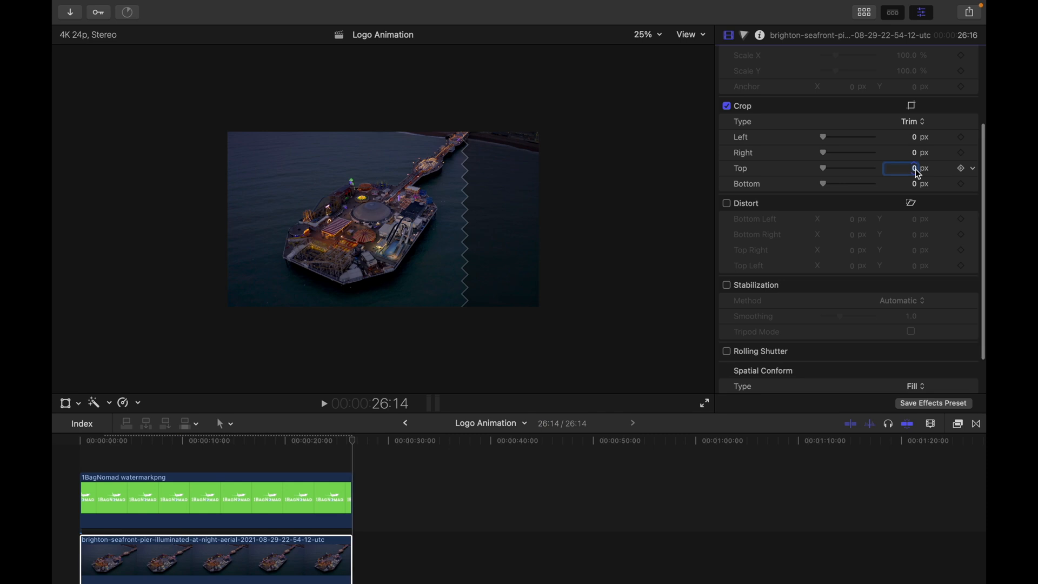
# Set the pier clip's top crop to 230 px, then select the Bottom crop field.
pyautogui.write('2')
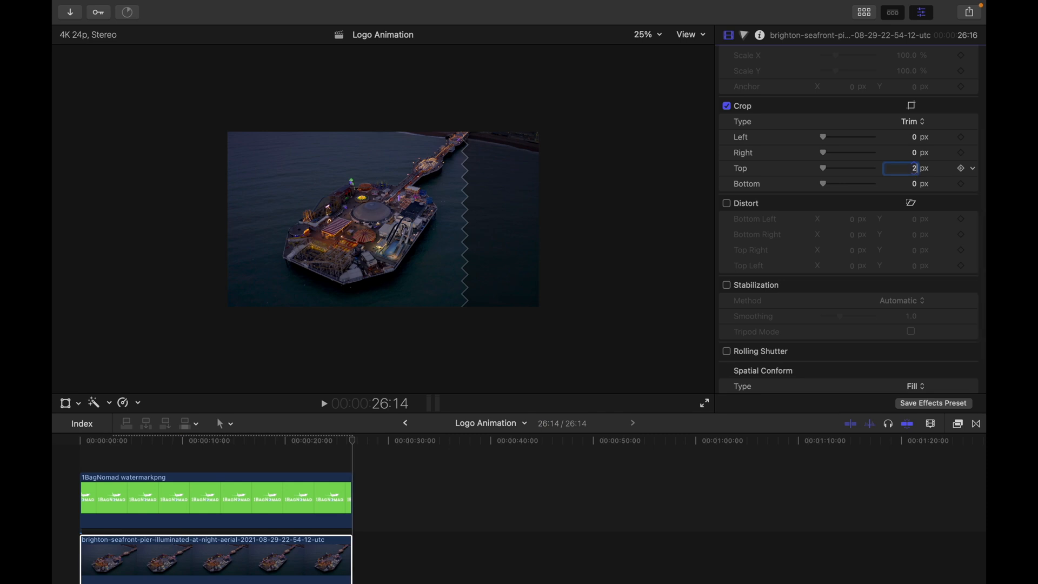
pyautogui.write('230')
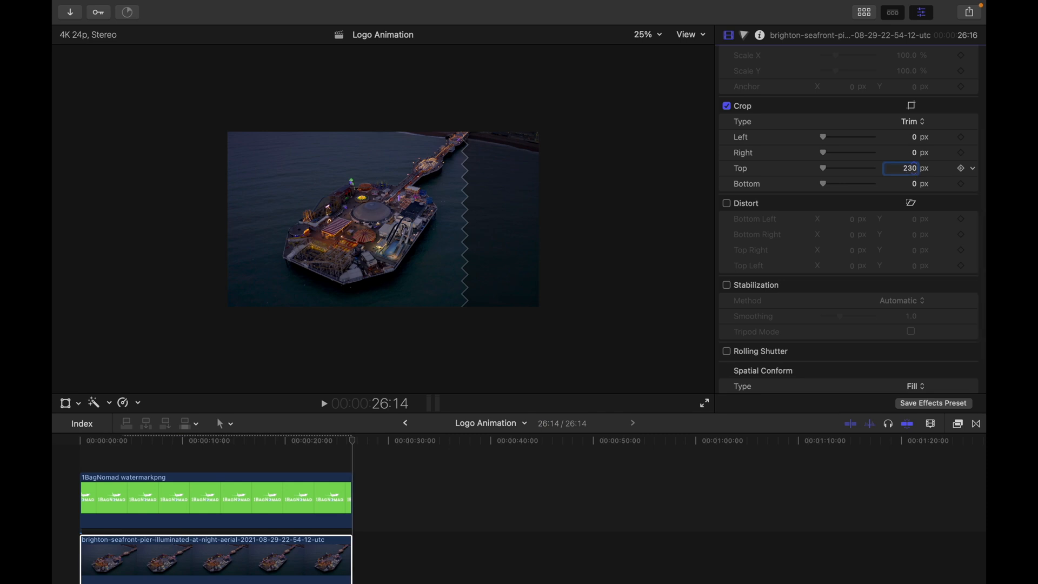
pyautogui.click(907, 183)
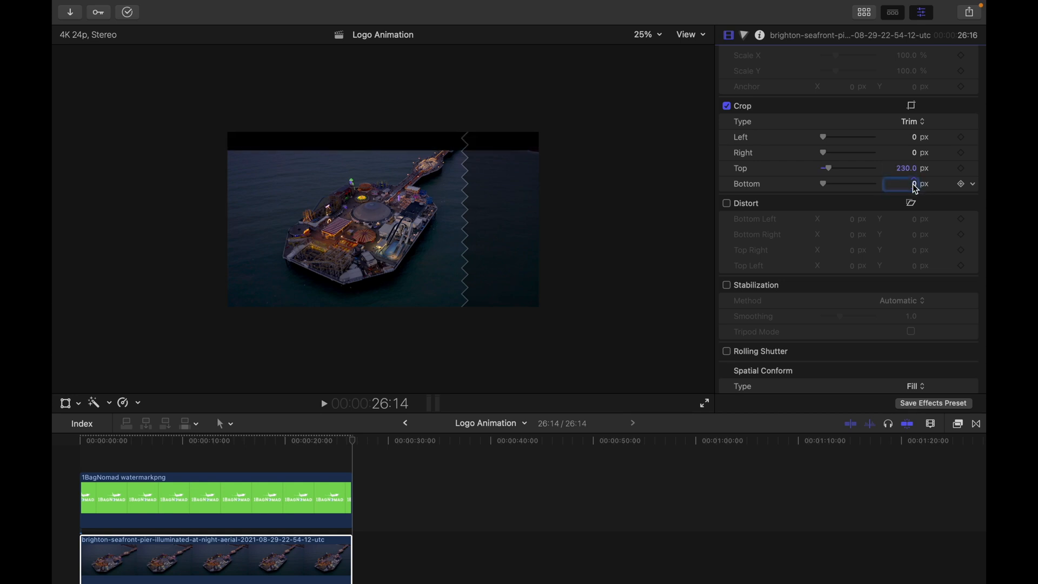